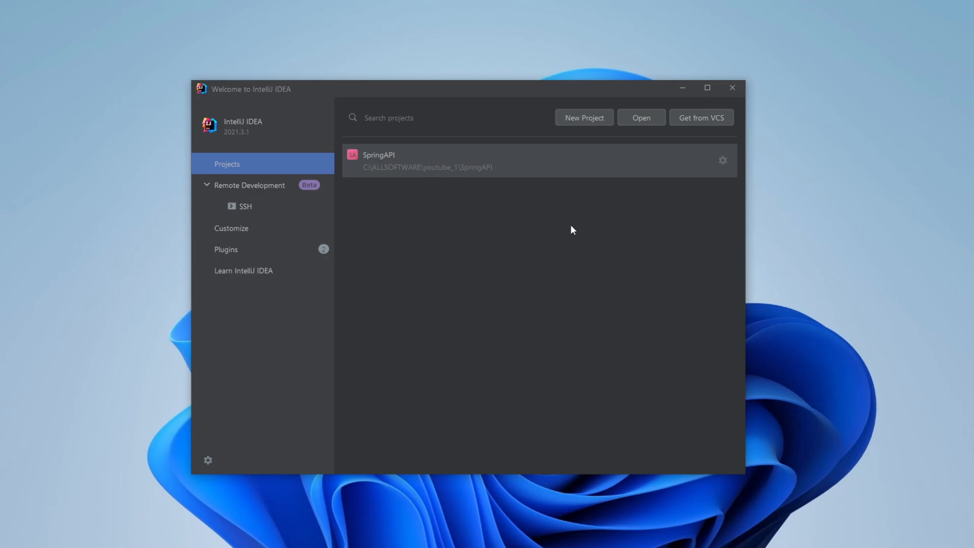
{"action": "mouse_move", "coordinate": [468, 319]}
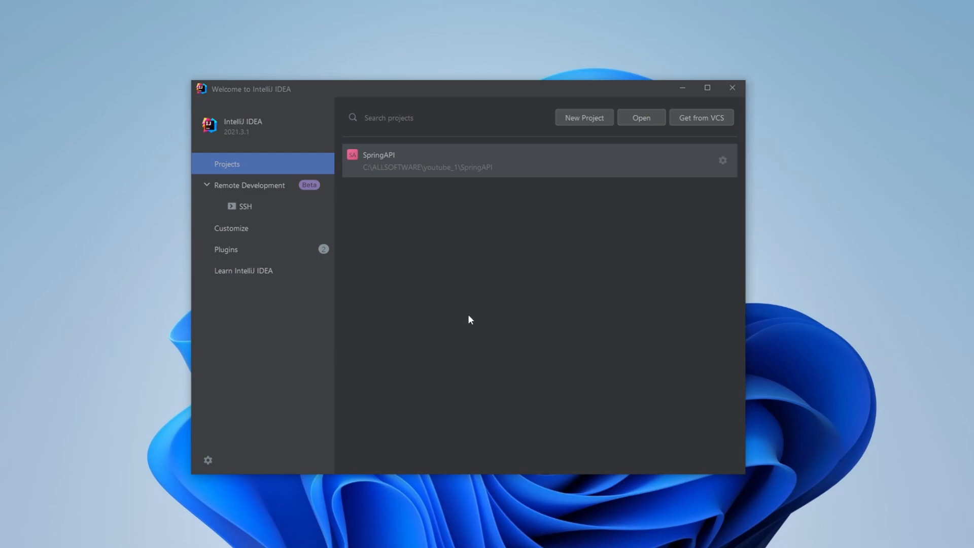
- Create a Spring Initializr Maven project named GetAPI on Java 17, adding no dependencies
{"action": "left_click", "coordinate": [581, 117]}
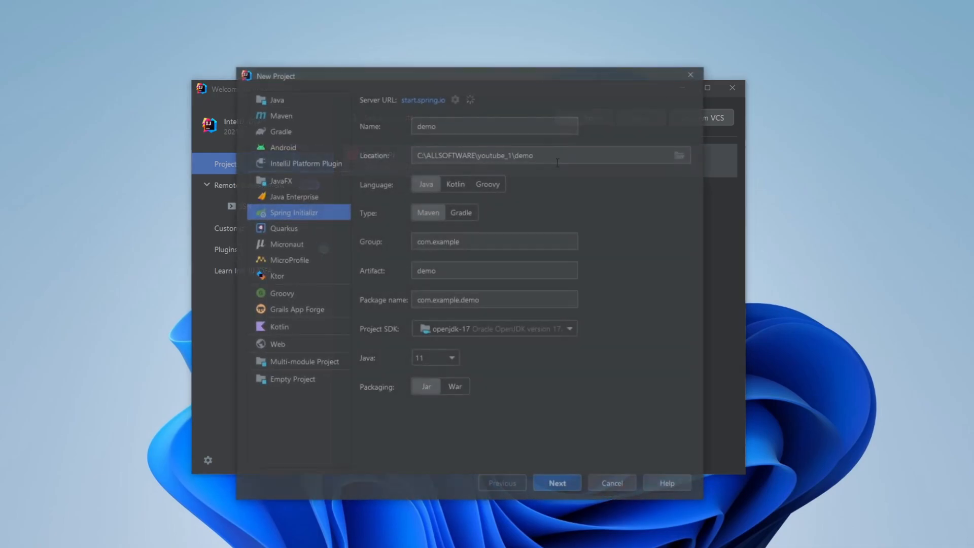
{"action": "left_click", "coordinate": [434, 357]}
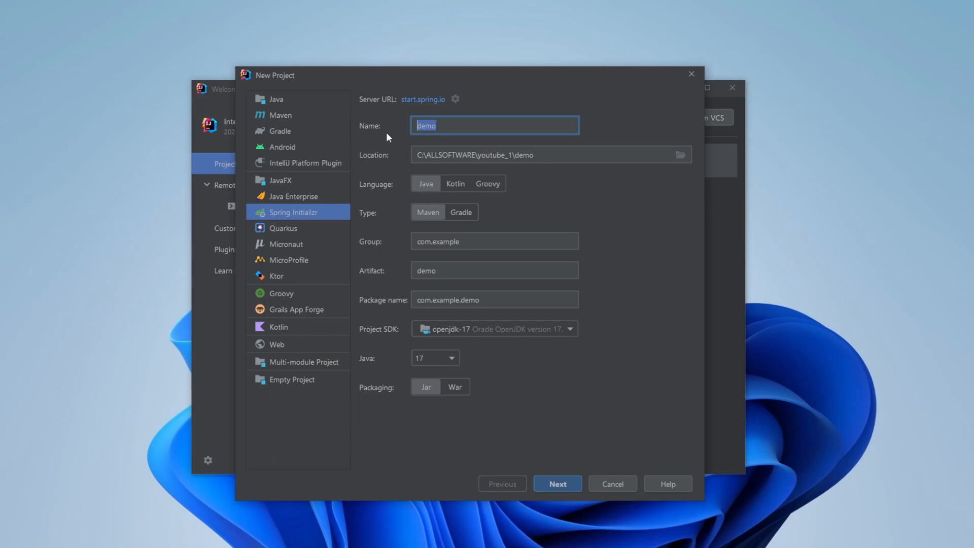
{"action": "type", "text": "GetAP"}
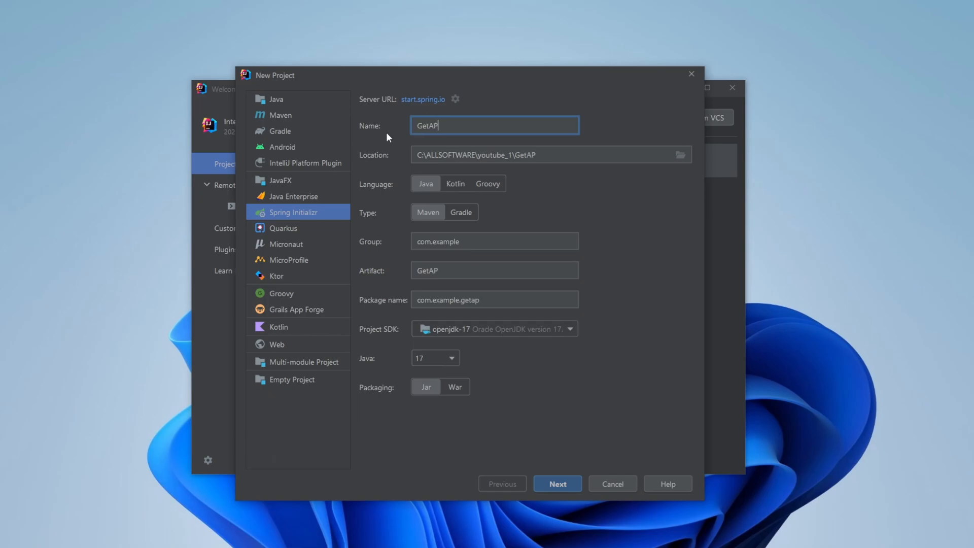
{"action": "type", "text": "I"}
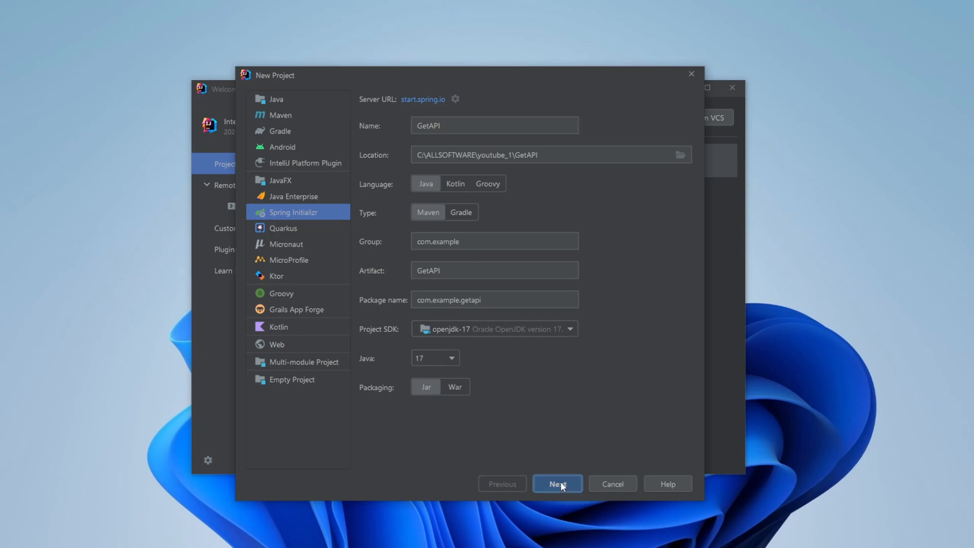
{"action": "left_click", "coordinate": [556, 483]}
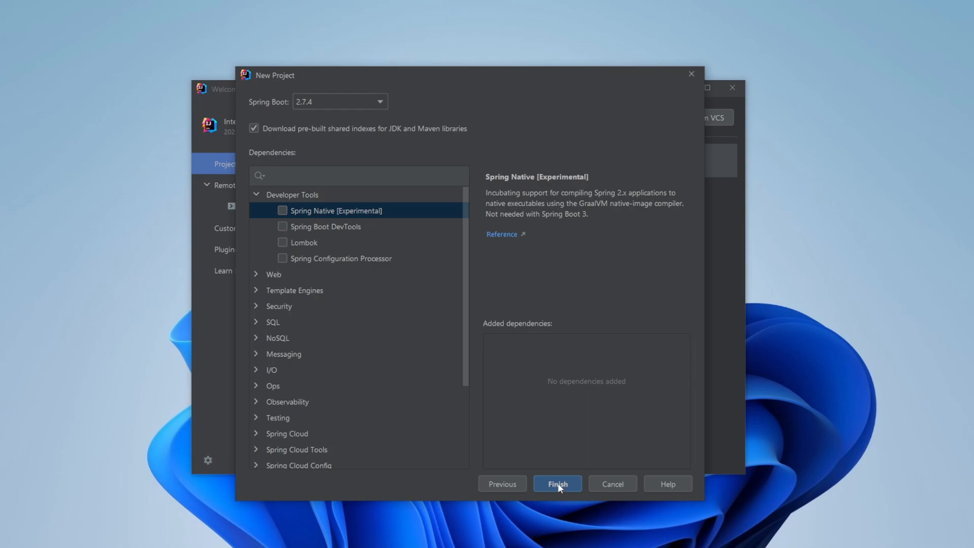
{"action": "left_click", "coordinate": [556, 483]}
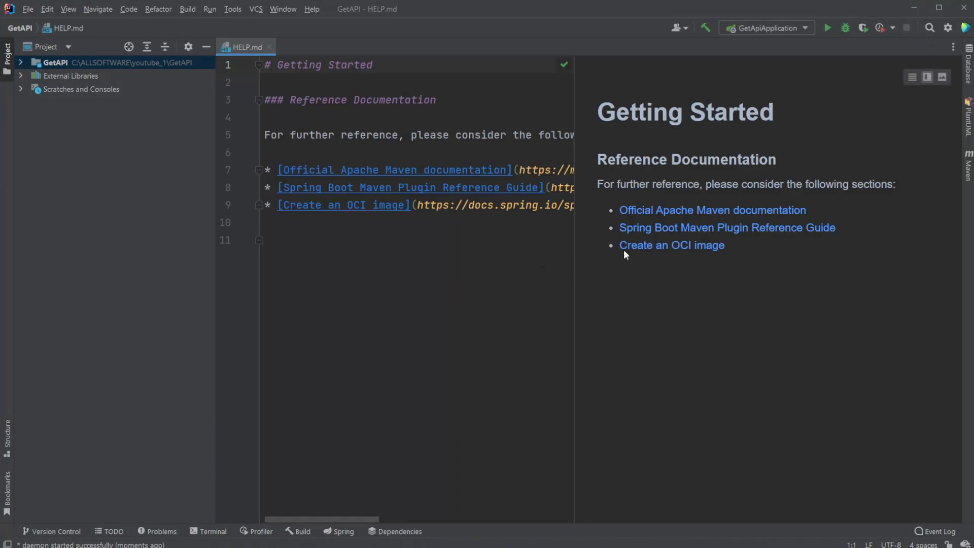
- Expand the GetAPI root folder and its src folder in the Project window
{"action": "left_click", "coordinate": [20, 62]}
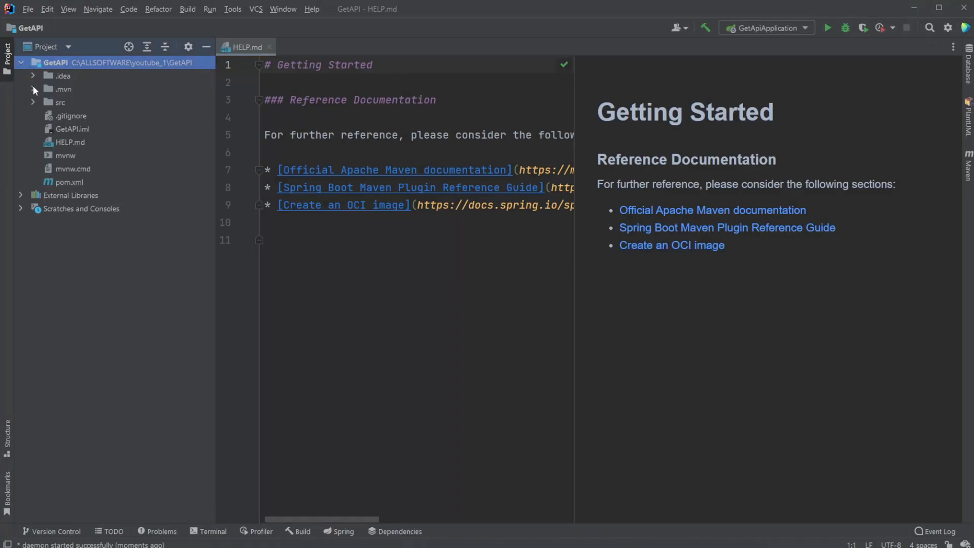
{"action": "left_click", "coordinate": [33, 102]}
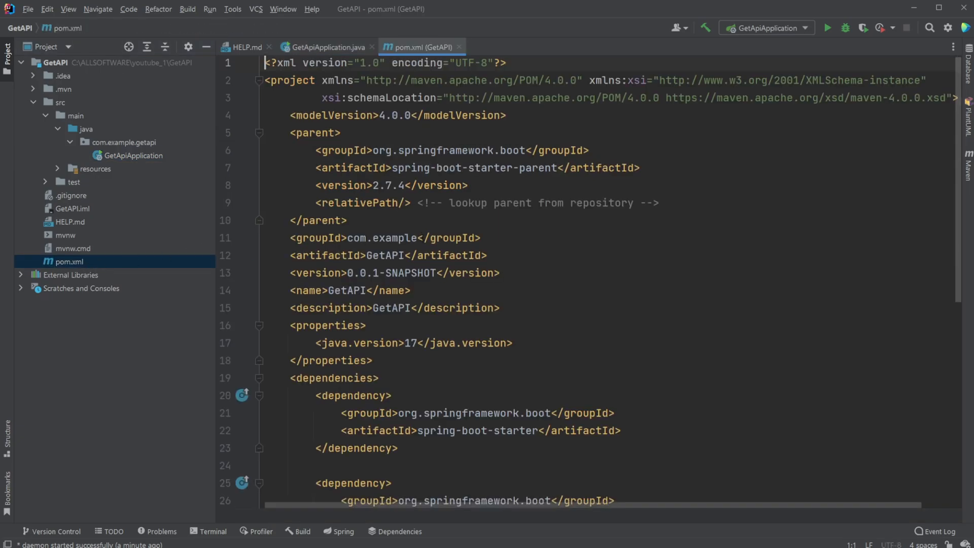
- Add the spring-boot-starter-webflux dependency to the <dependencies> section of pom.xml
{"action": "scroll", "scroll_direction": "down", "scroll_amount": 3}
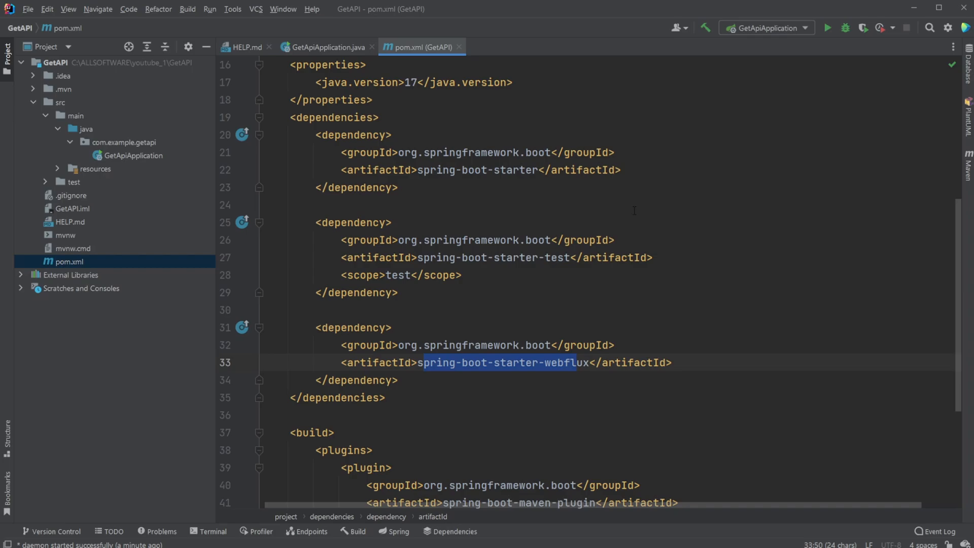
{"action": "left_click", "coordinate": [325, 47]}
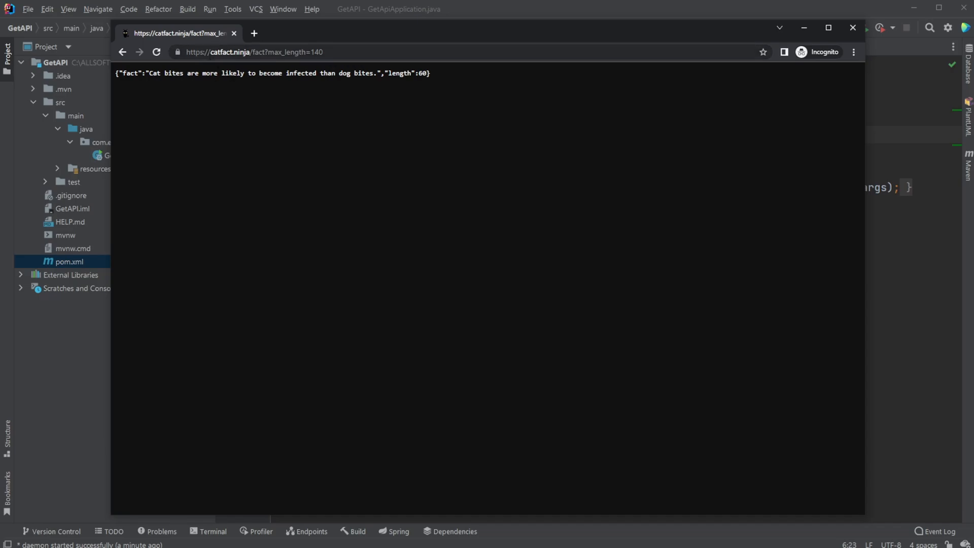
- Select the catfact.ninja/fact?max_length=140 address and JSON, then reload for a new fact
{"action": "left_click", "coordinate": [435, 52]}
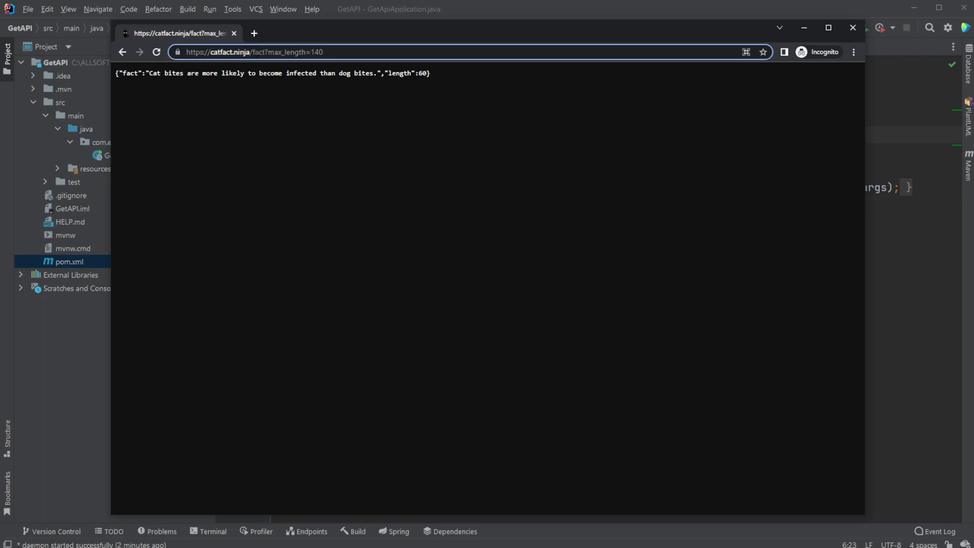
{"action": "double_click", "coordinate": [294, 52]}
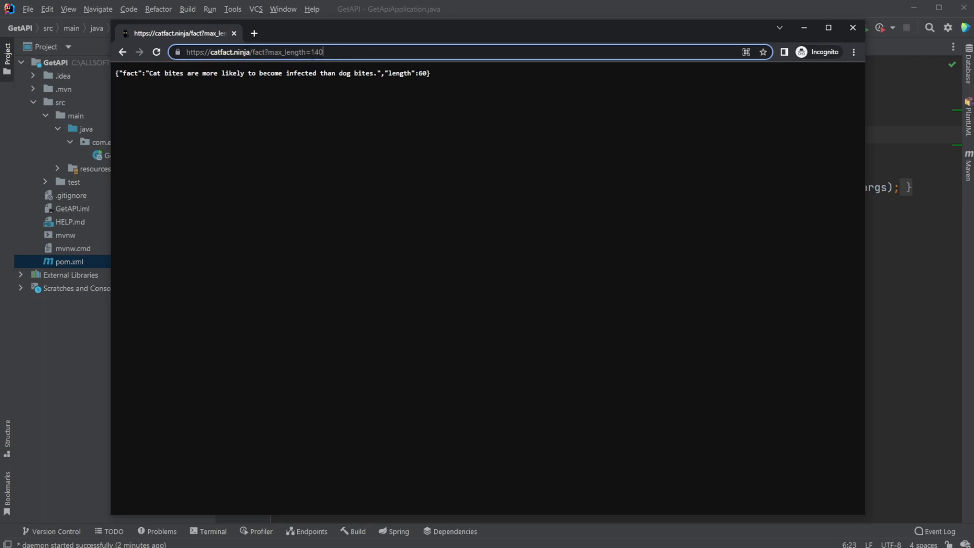
{"action": "double_click", "coordinate": [316, 52]}
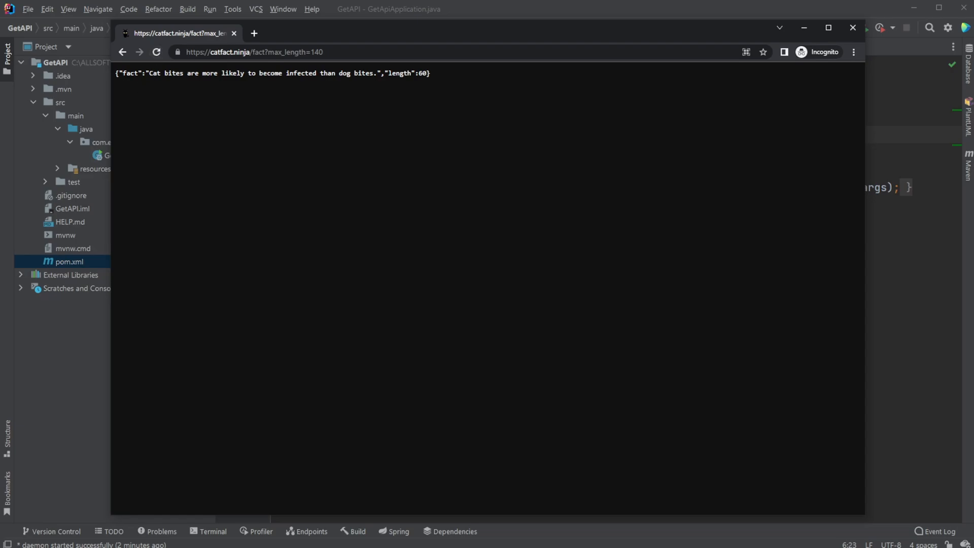
{"action": "triple_click", "coordinate": [272, 73]}
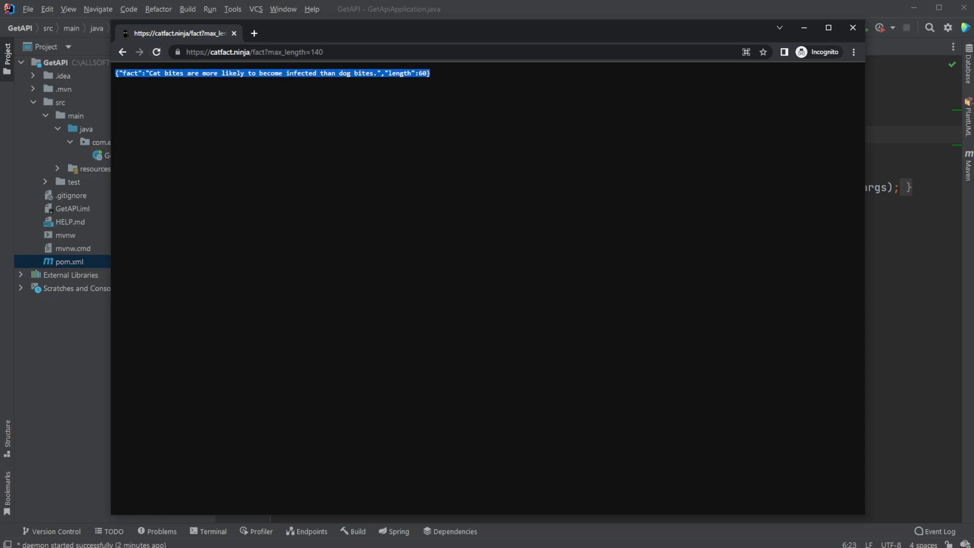
{"action": "left_click", "coordinate": [156, 52]}
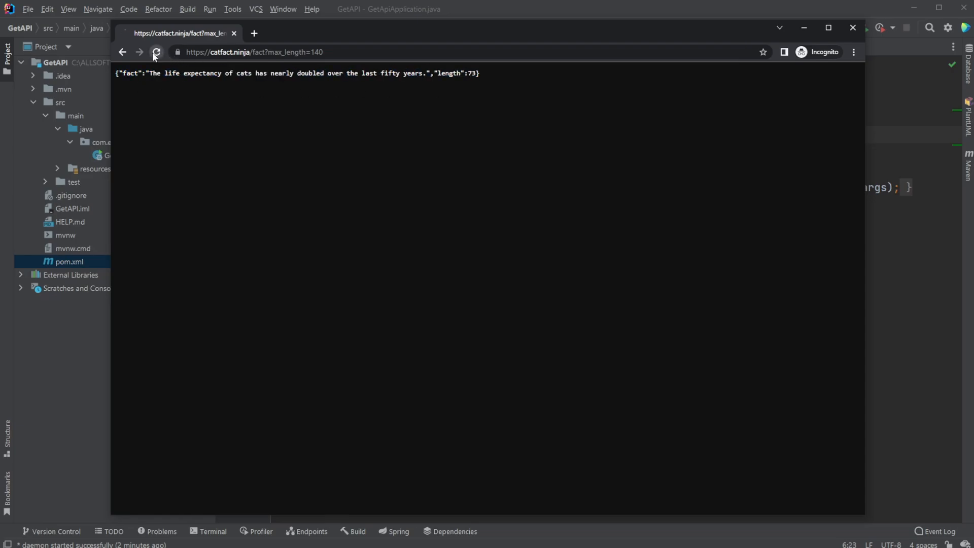
{"action": "left_click", "coordinate": [156, 52]}
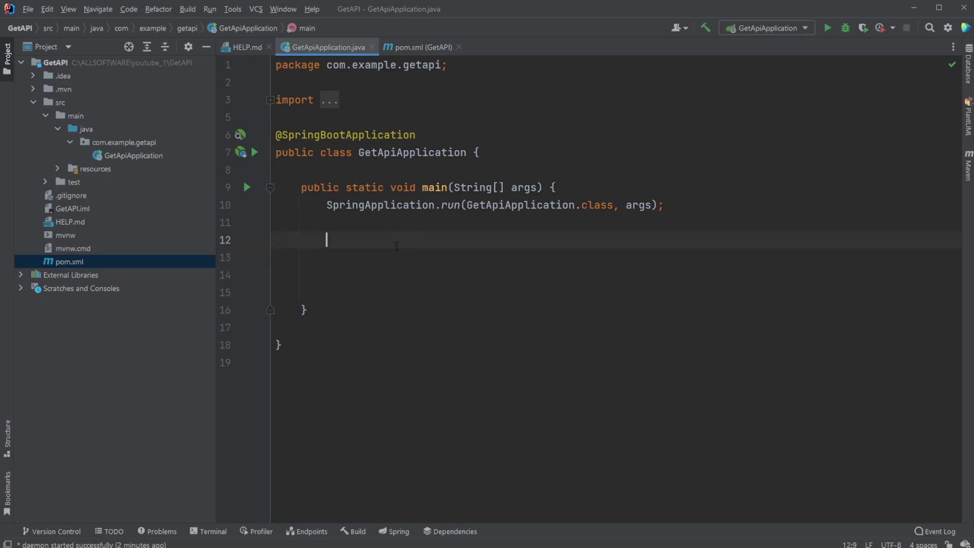
{"action": "type", "text": "String"}
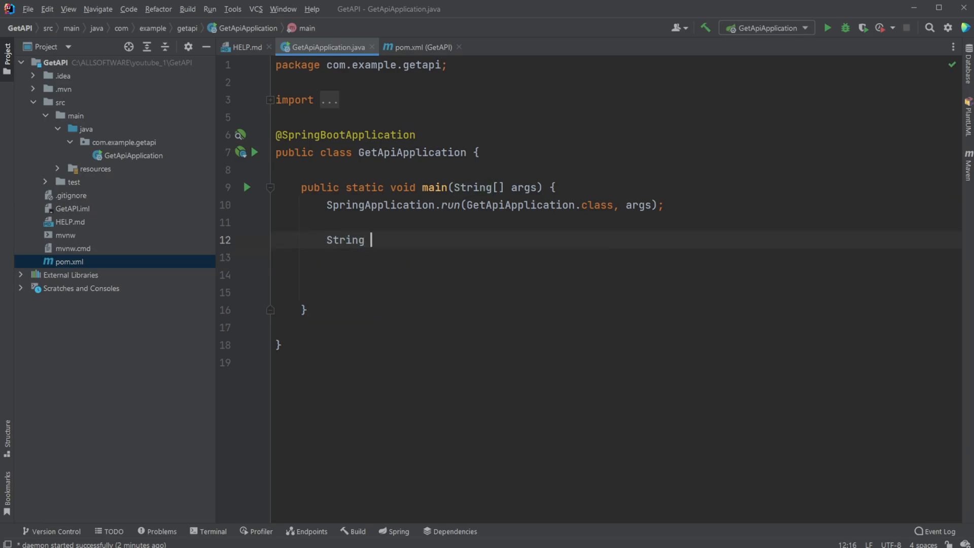
{"action": "type", "text": "url =\"\""}
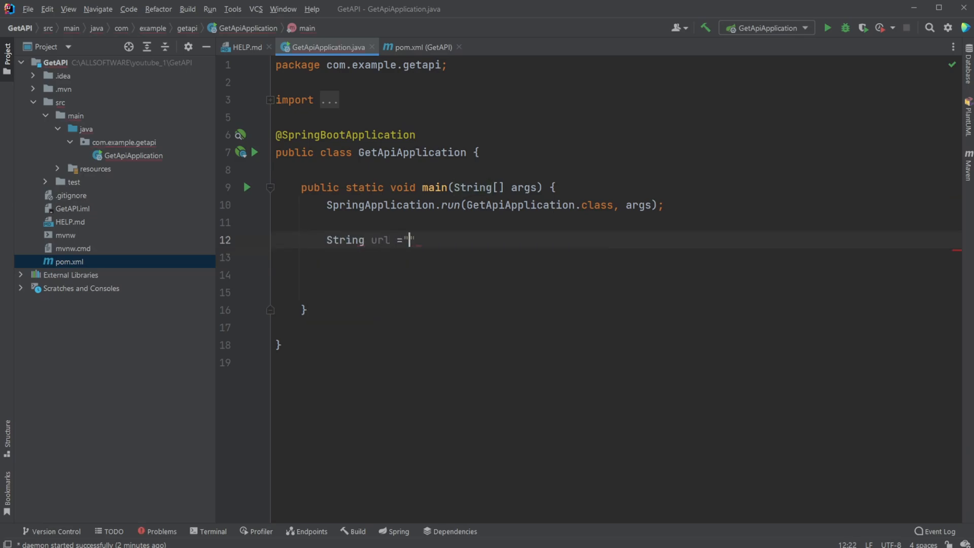
{"action": "type", "text": "https://catfact.ninja/fact?max_length=140"}
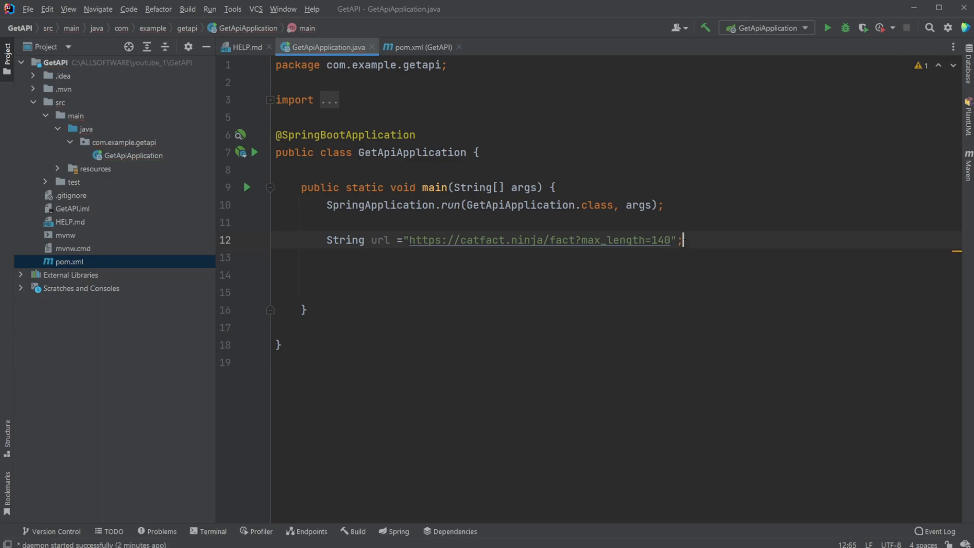
{"action": "key", "text": "enter"}
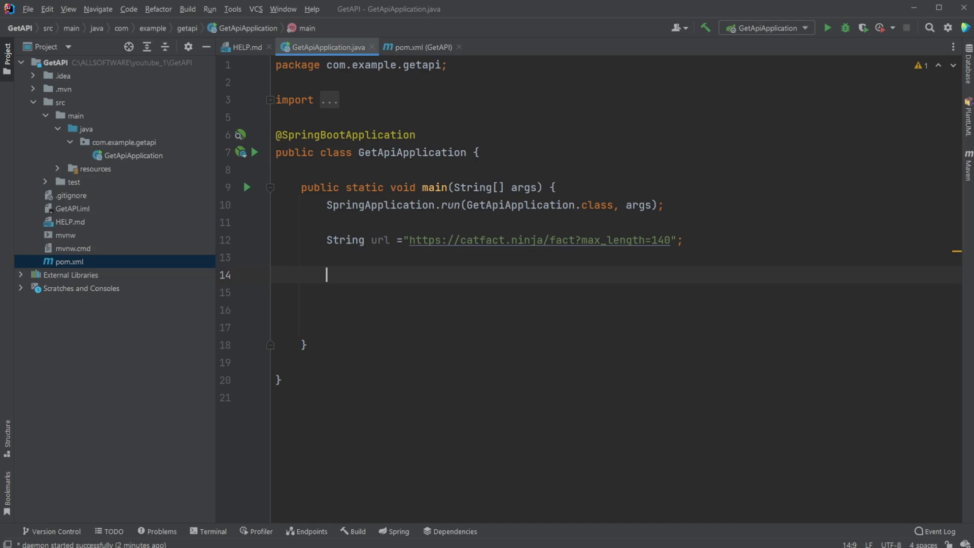
{"action": "type", "text": "Builder"}
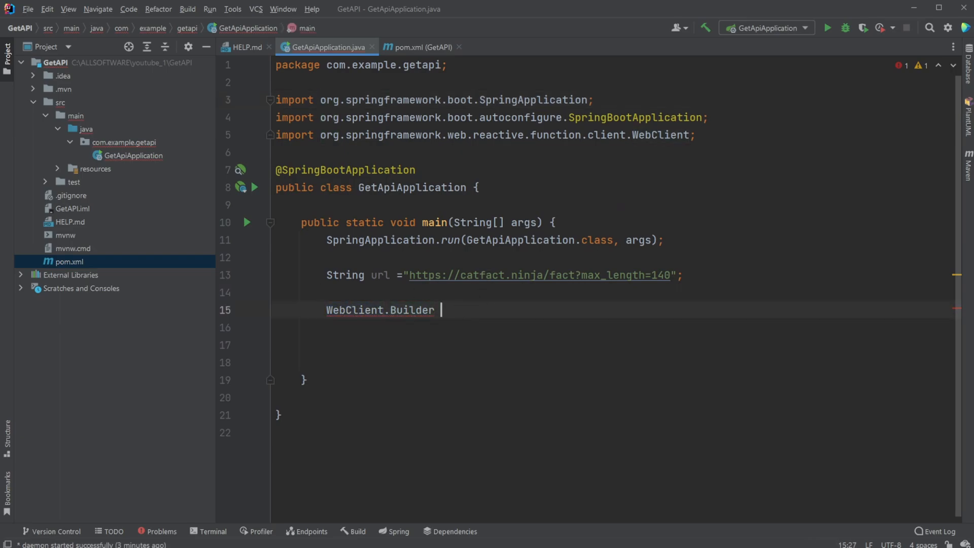
- Declare WebClient.Builder builder = WebClient.builder() and import WebClient
{"action": "type", "text": "= WebClient.builder("}
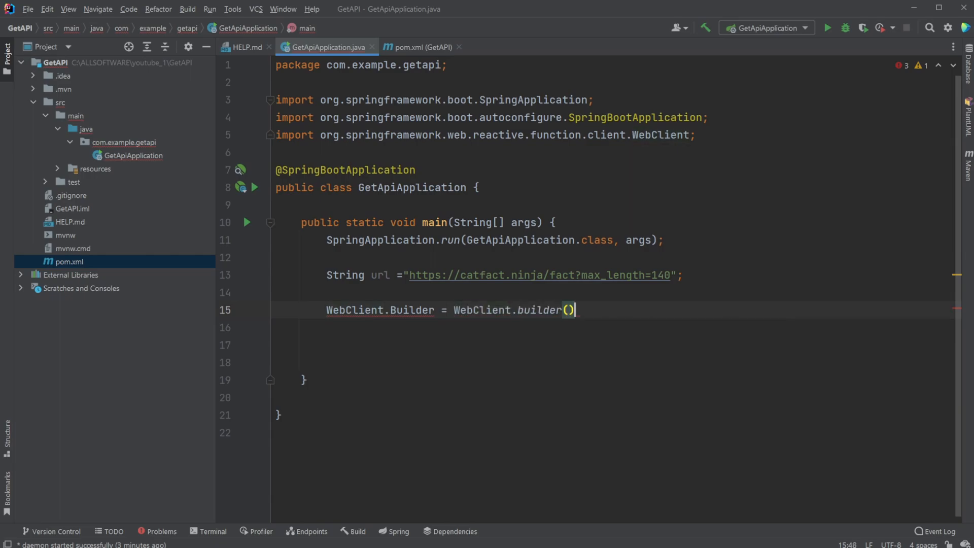
{"action": "type", "text": ";"}
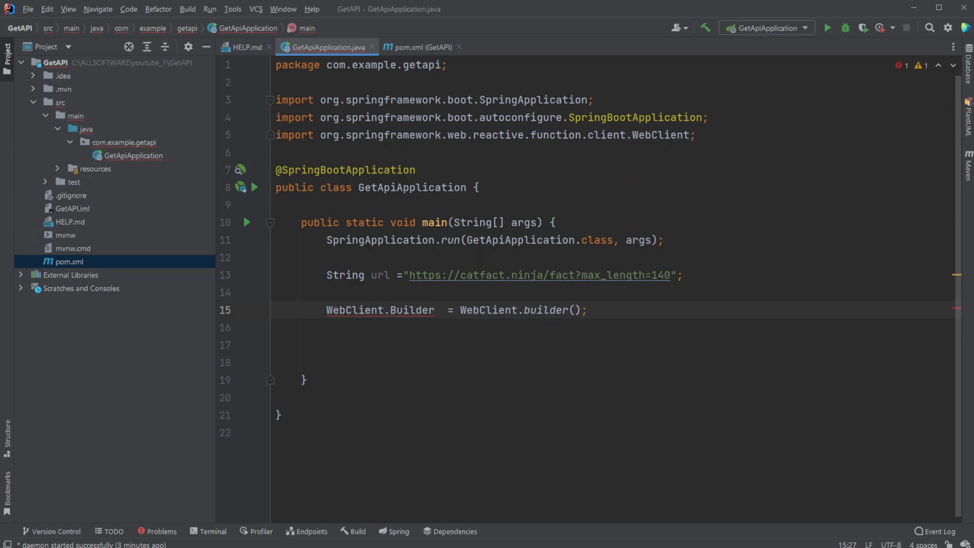
{"action": "type", "text": "builder"}
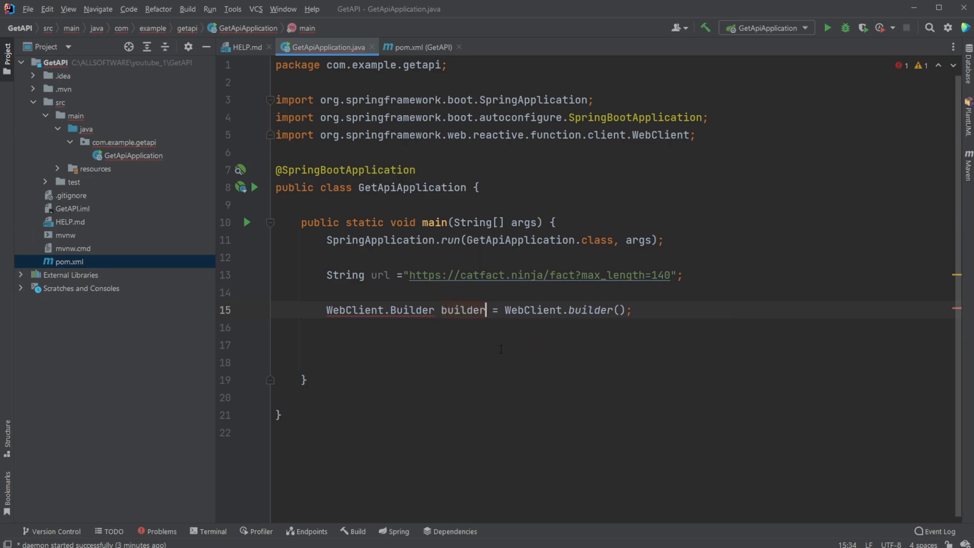
{"action": "double_click", "coordinate": [372, 310]}
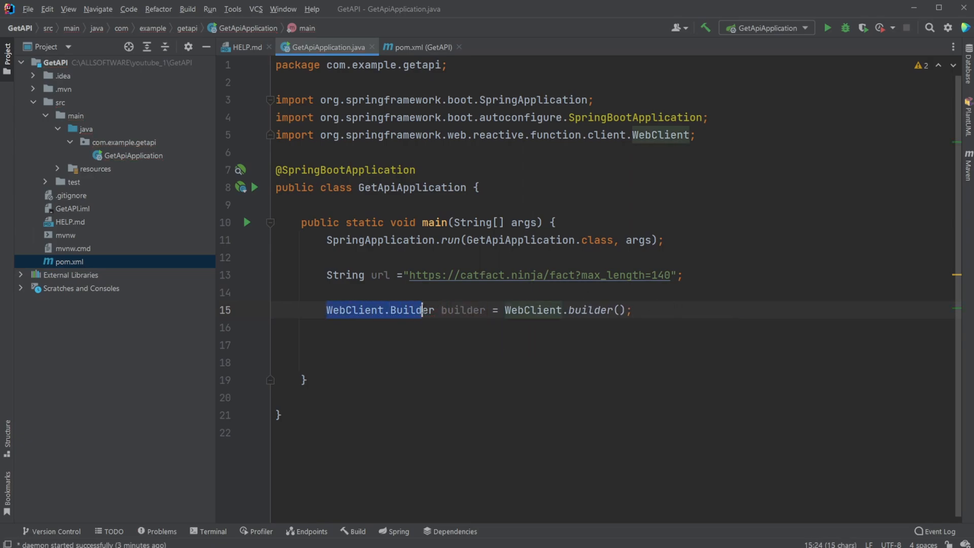
{"action": "left_click", "coordinate": [537, 309]}
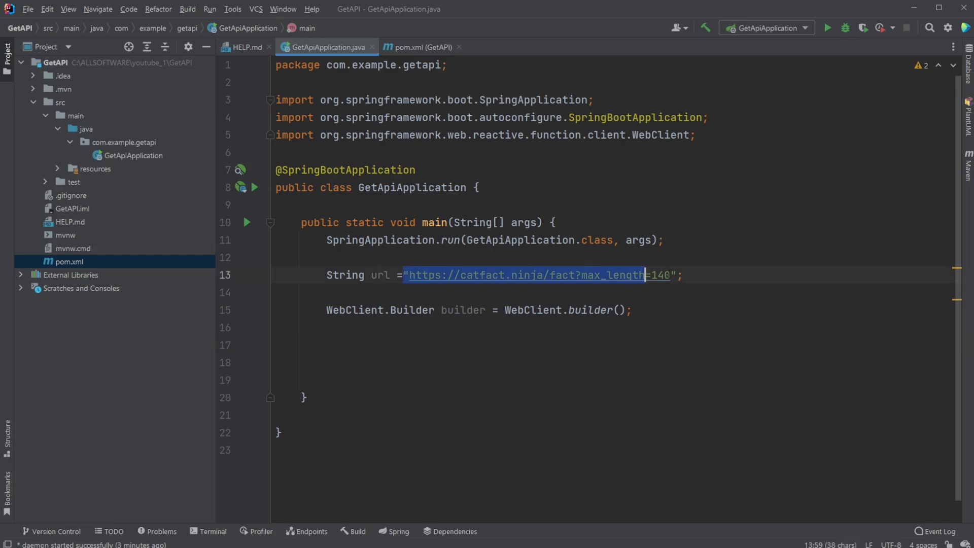
- Start String catFact = builder.build().get() on the line below the builder
{"action": "left_click", "coordinate": [400, 345]}
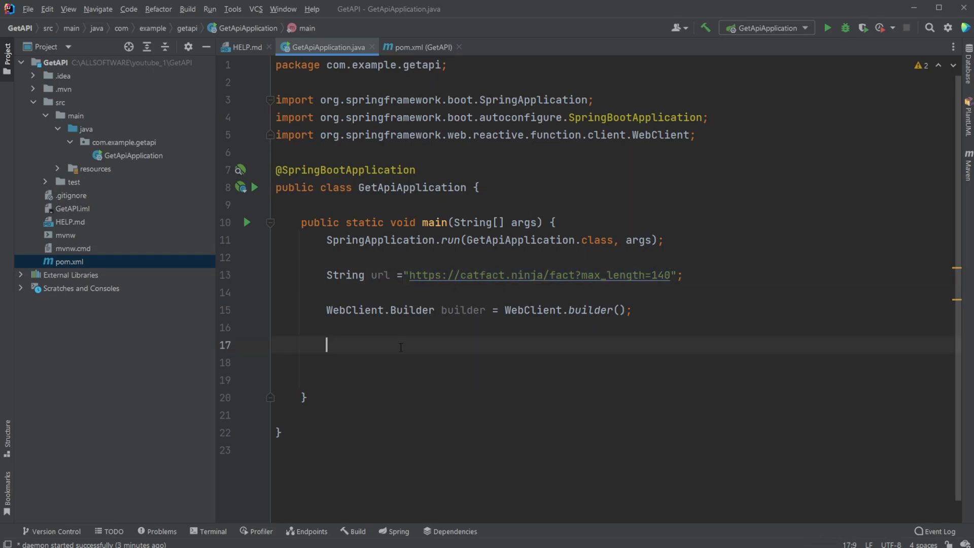
{"action": "type", "text": "String"}
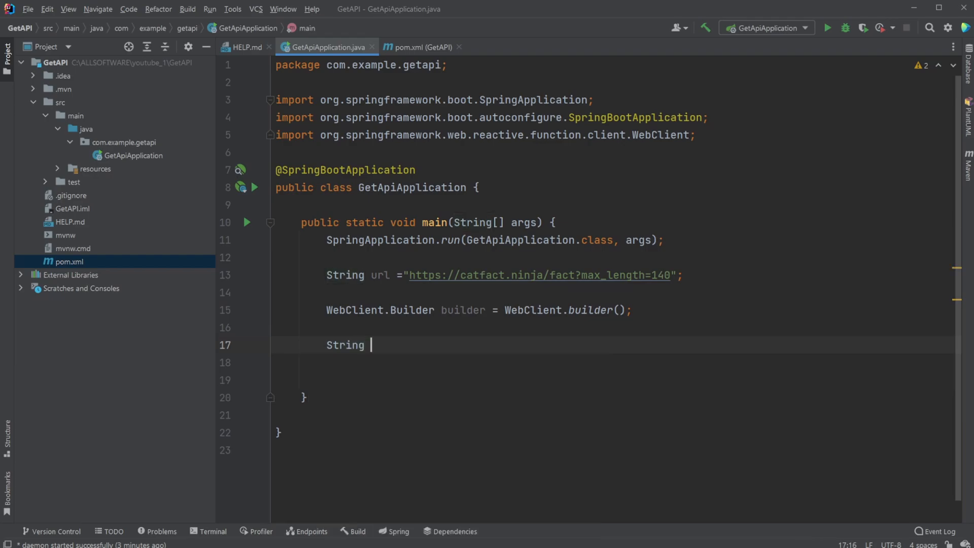
{"action": "type", "text": "catFac"}
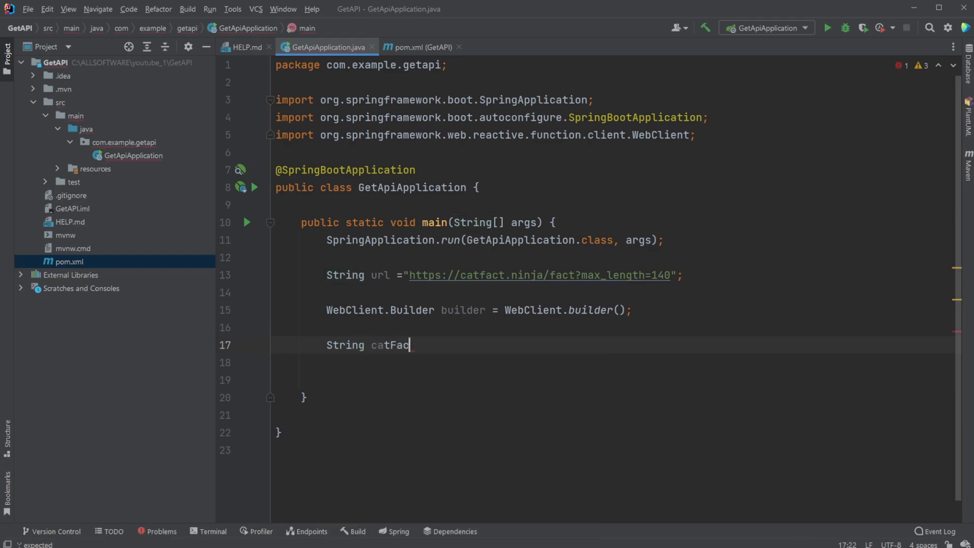
{"action": "type", "text": "t ="}
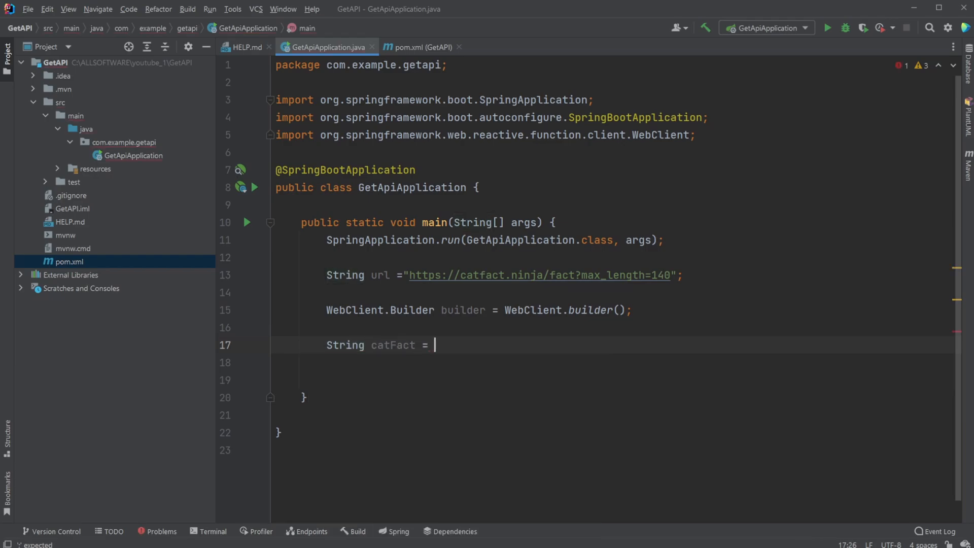
{"action": "type", "text": "builder"}
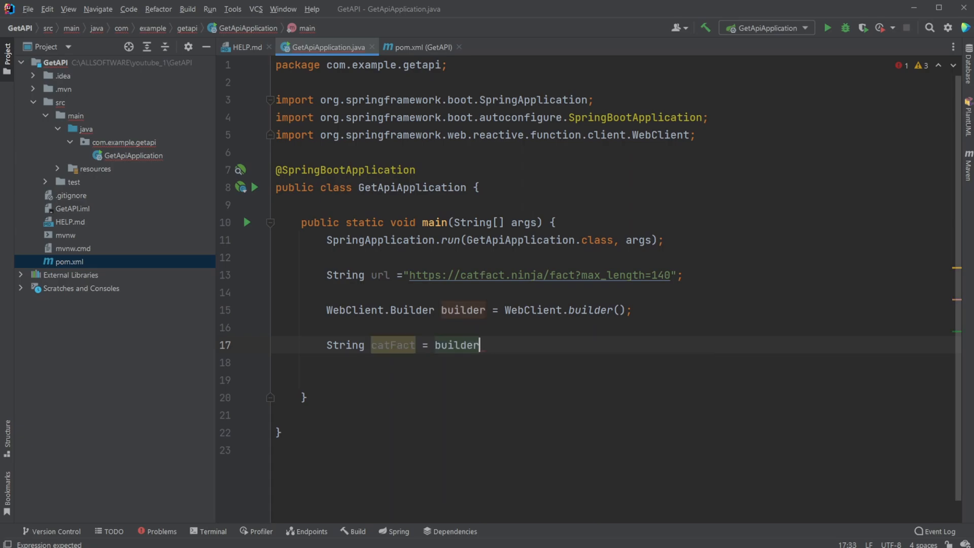
{"action": "type", "text": ".build()"}
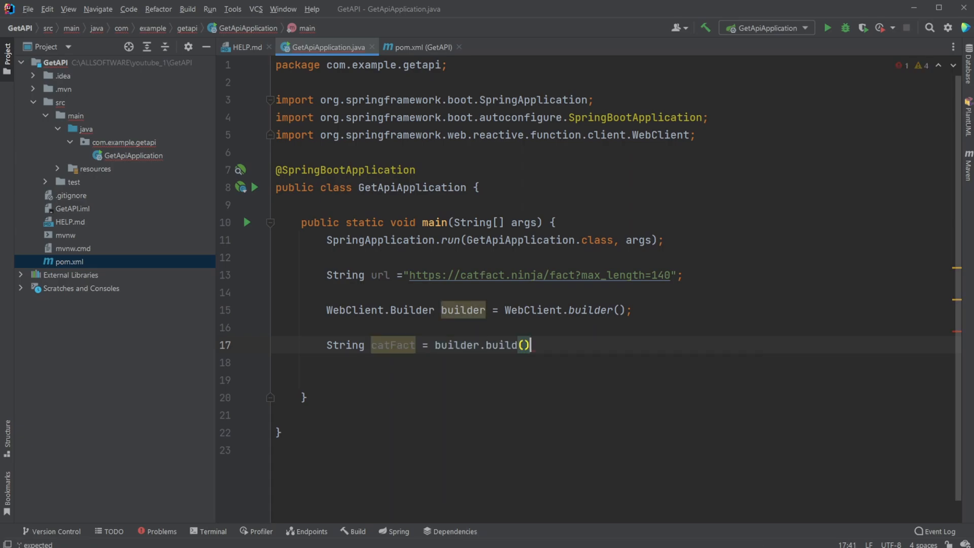
{"action": "type", "text": "."}
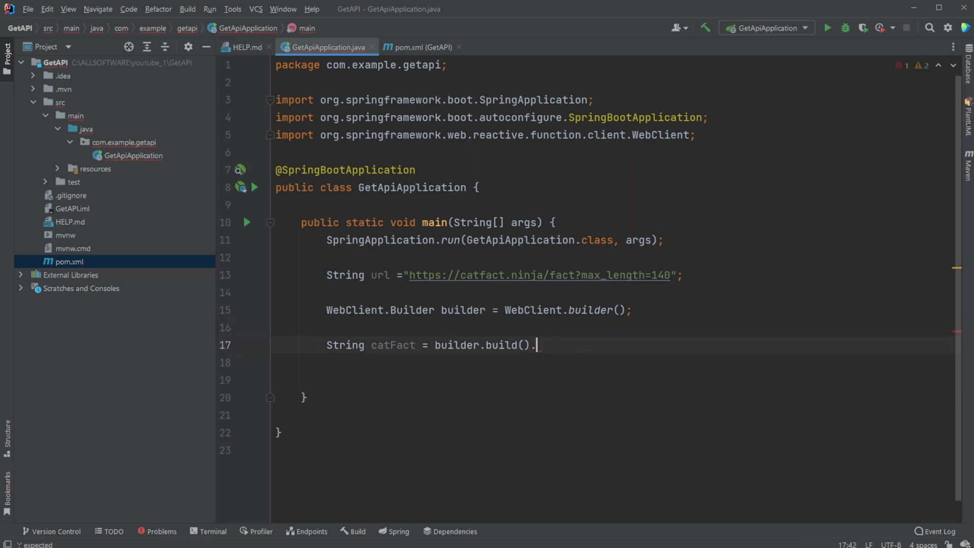
{"action": "type", "text": "po"}
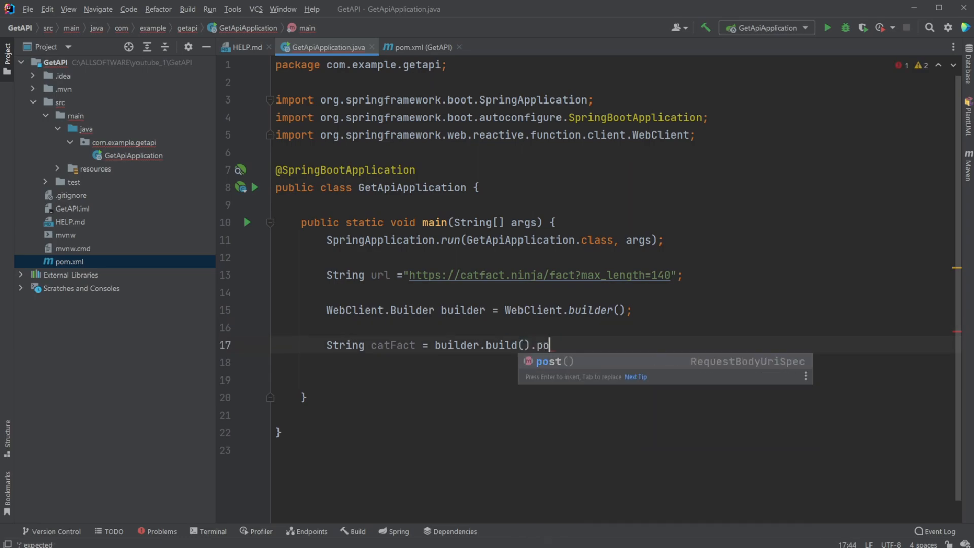
{"action": "type", "text": "get"}
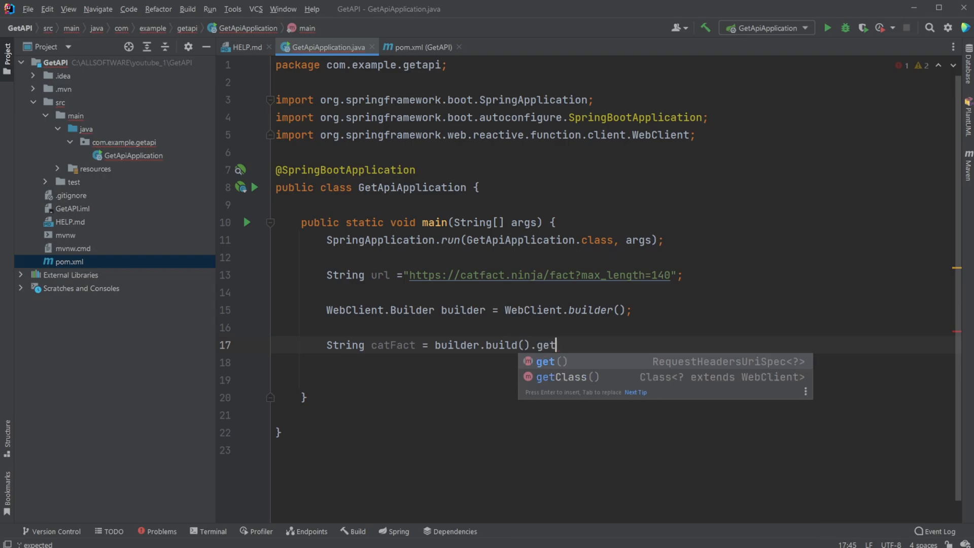
{"action": "key", "text": "Enter"}
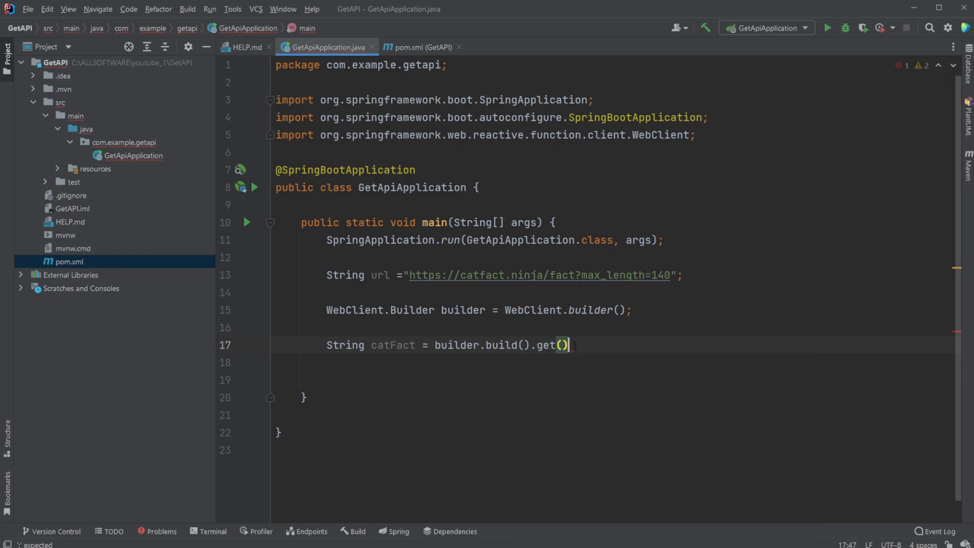
- Complete the chain with .uri(url).retrieve().bodyToMono(String.class).block()
{"action": "type", "text": "."}
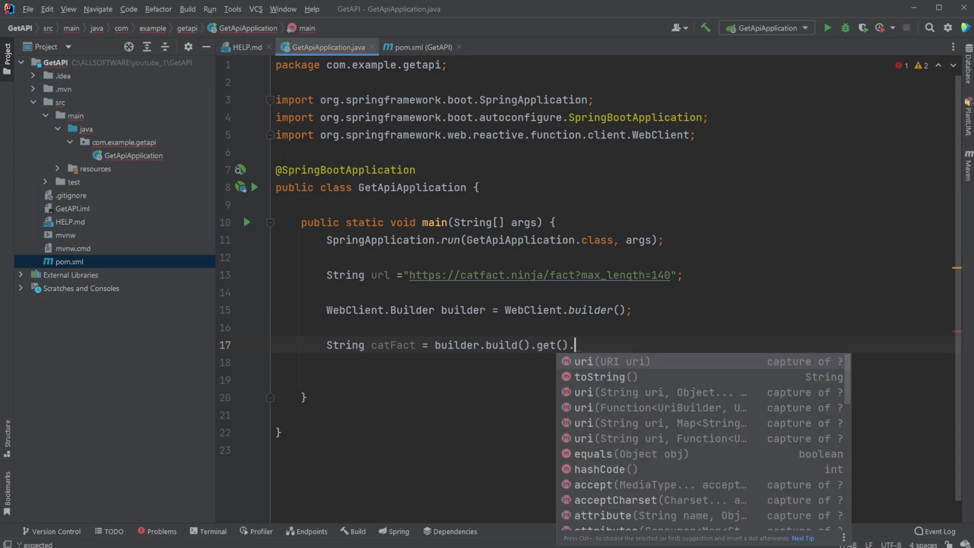
{"action": "type", "text": "uri(url"}
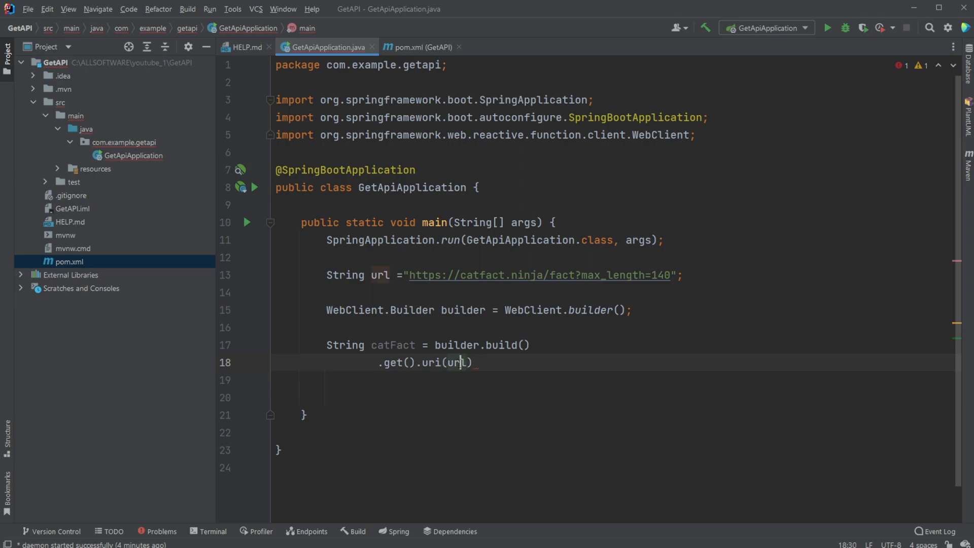
{"action": "type", "text": ".retrieve("}
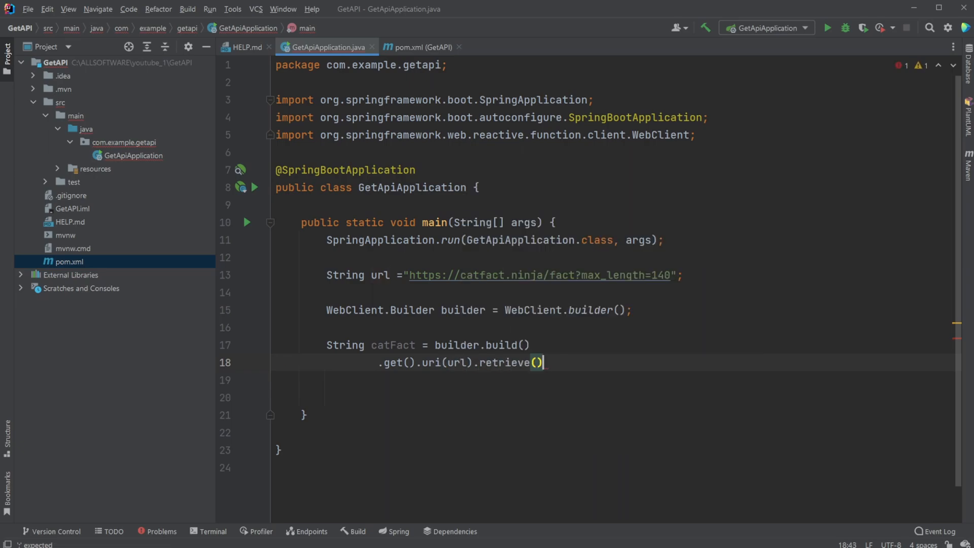
{"action": "type", "text": ".bodyToMono("}
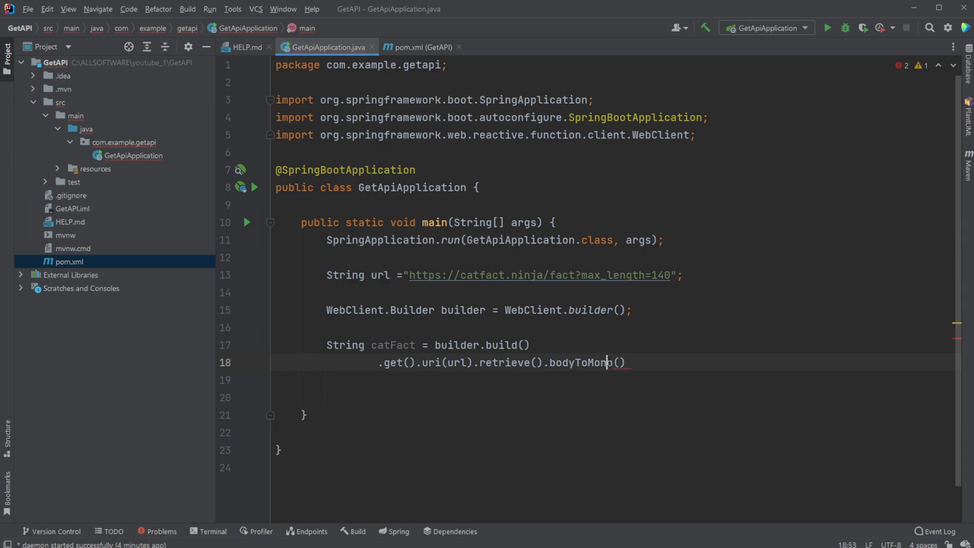
{"action": "double_click", "coordinate": [580, 362]}
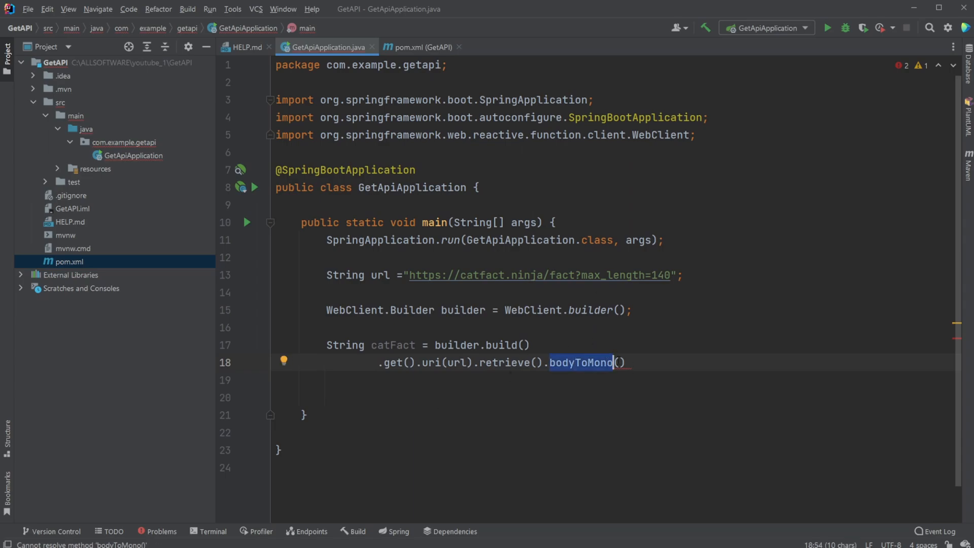
{"action": "type", "text": "String"}
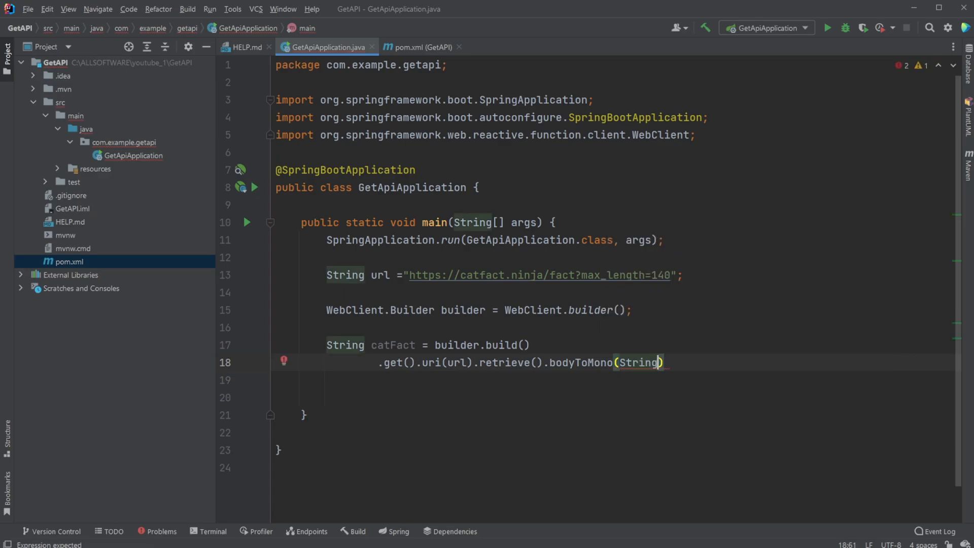
{"action": "type", "text": ".class"}
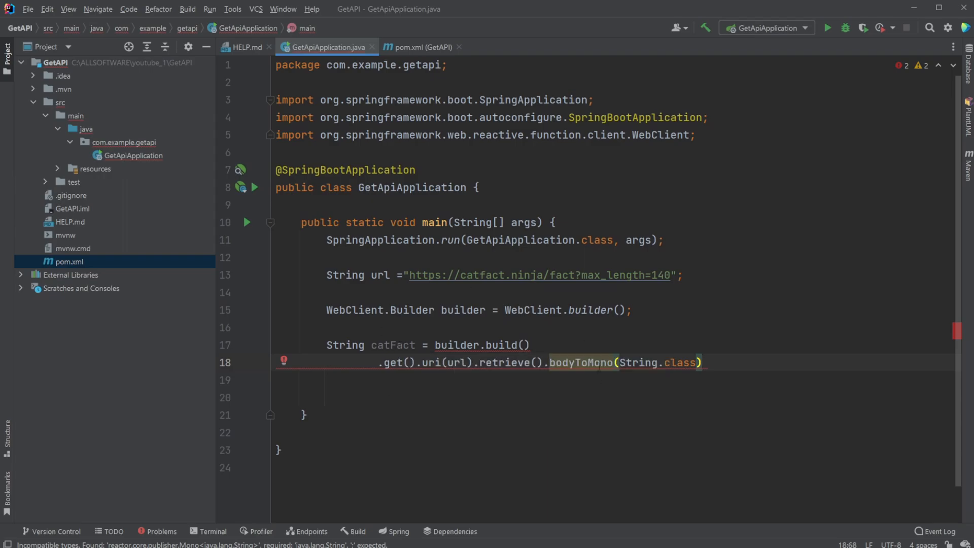
{"action": "double_click", "coordinate": [580, 362]}
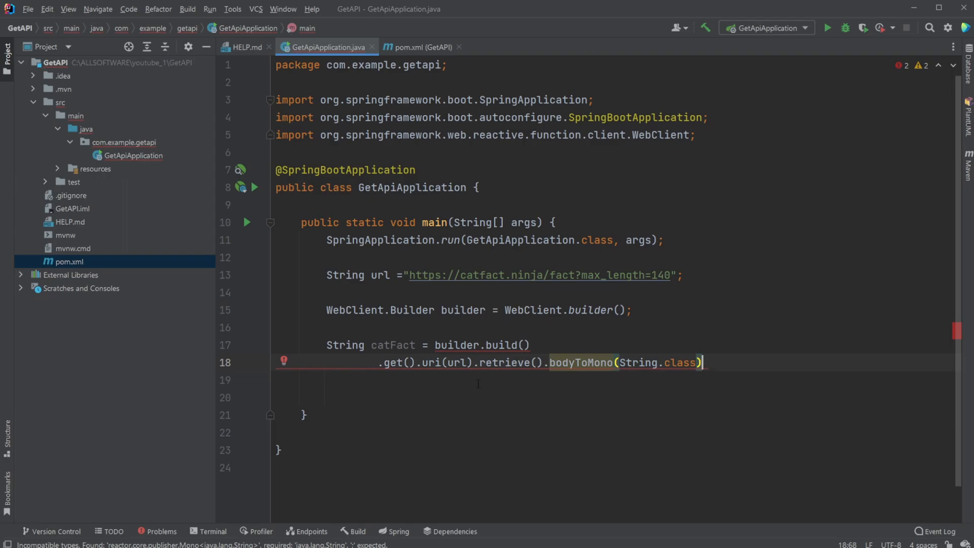
{"action": "type", "text": ".block();"}
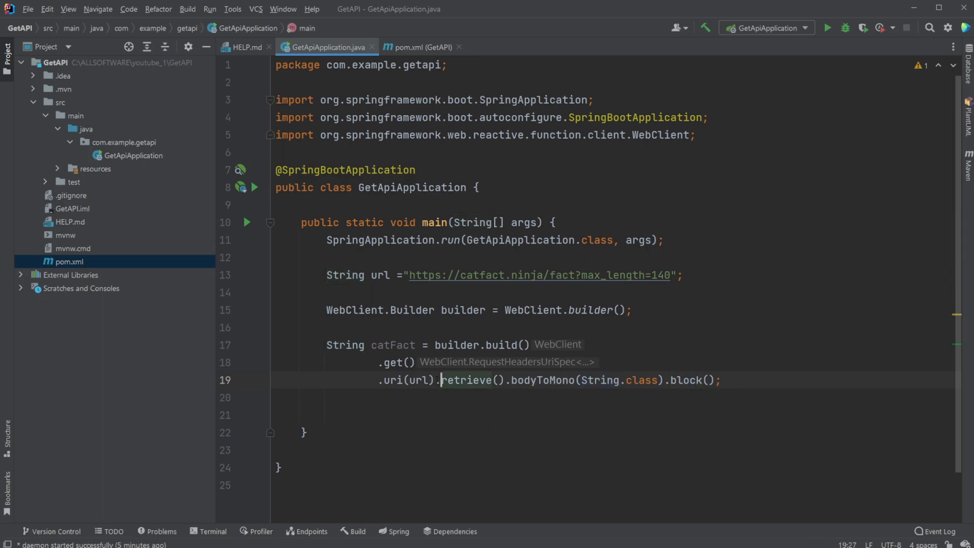
- Put the retrieve, bodyToMono and block calls each on their own line
{"action": "key", "text": "Enter"}
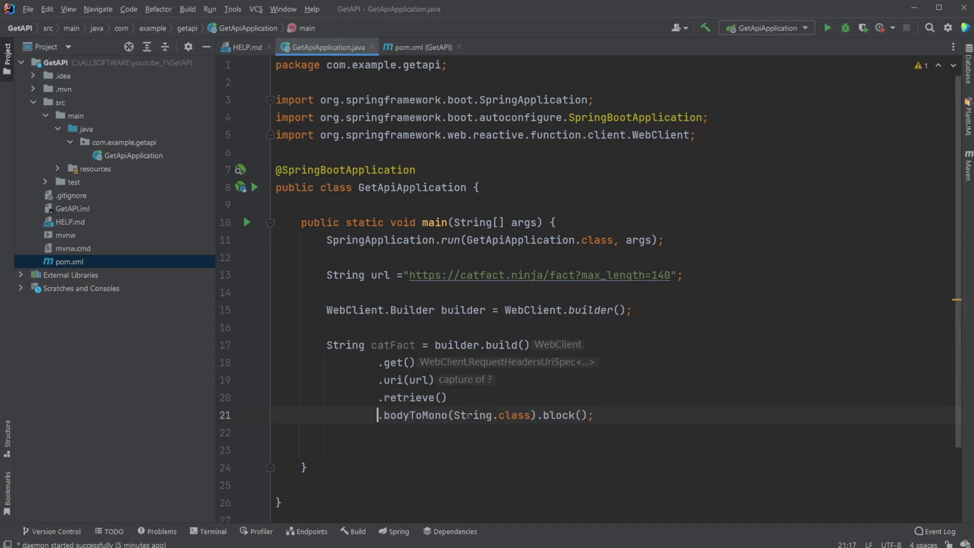
{"action": "key", "text": "Enter"}
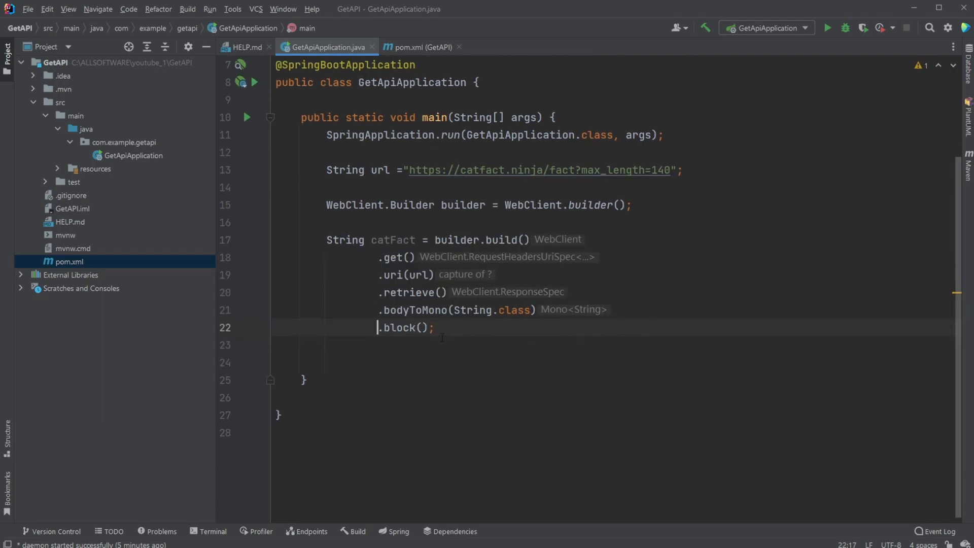
{"action": "key", "text": "enter"}
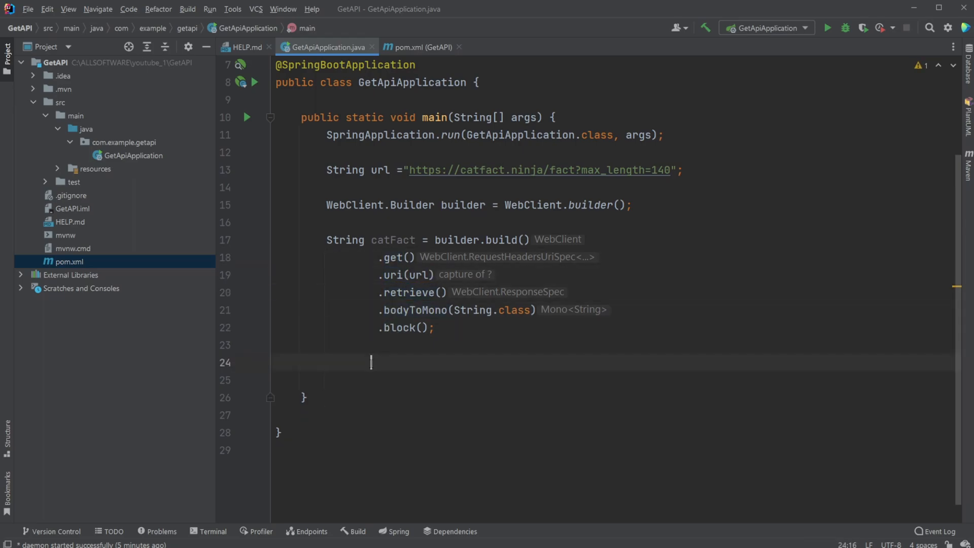
- Print catFact with sout, adding dashed divider println lines around it
{"action": "type", "text": "sout"}
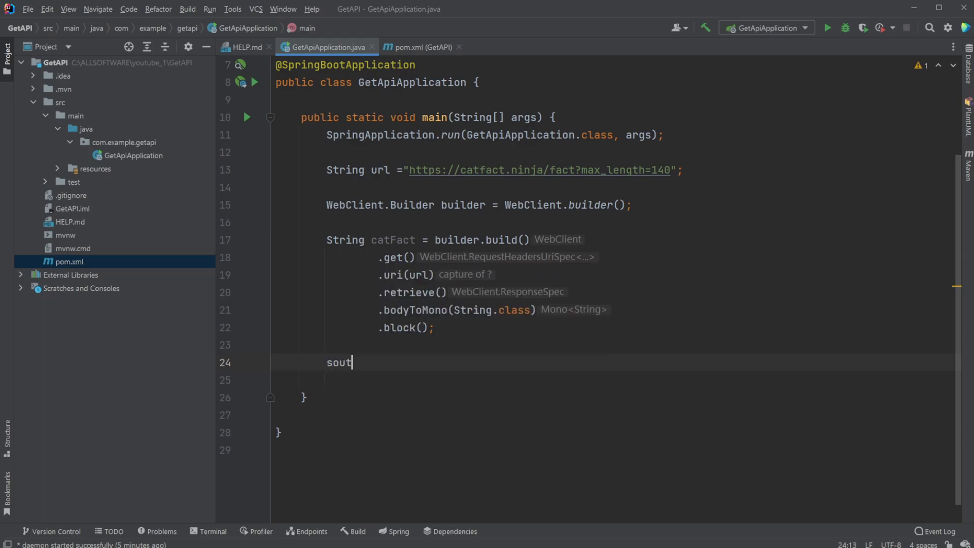
{"action": "key", "text": "Tab"}
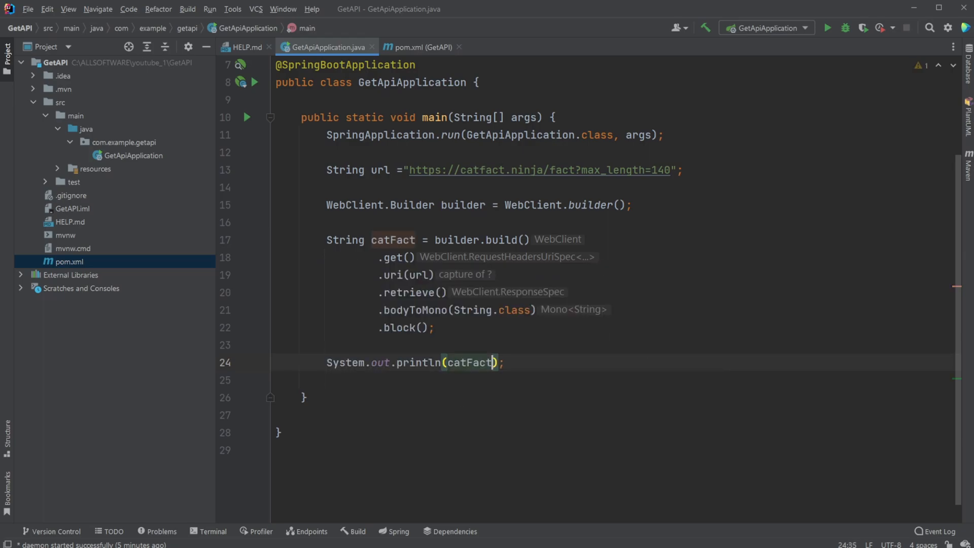
{"action": "type", "text": "so"}
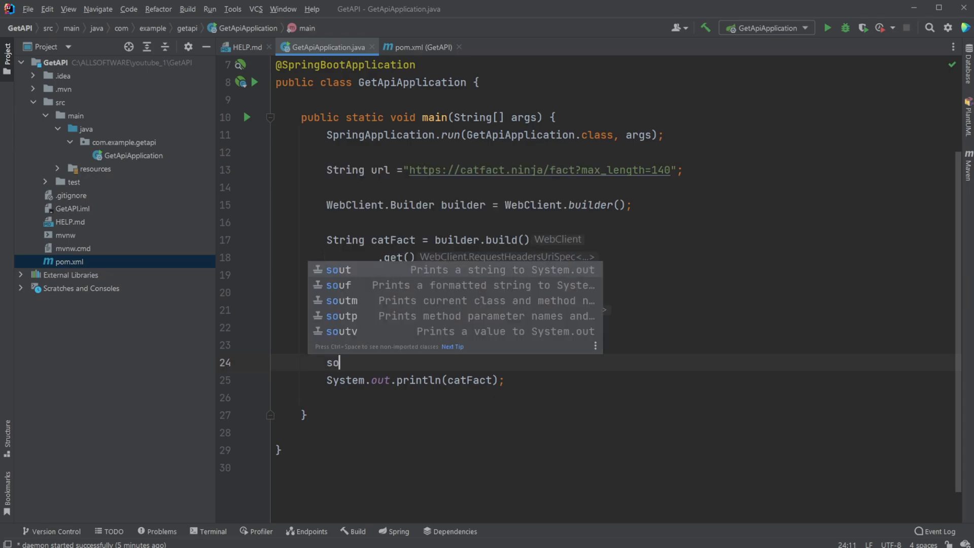
{"action": "key", "text": "Tab"}
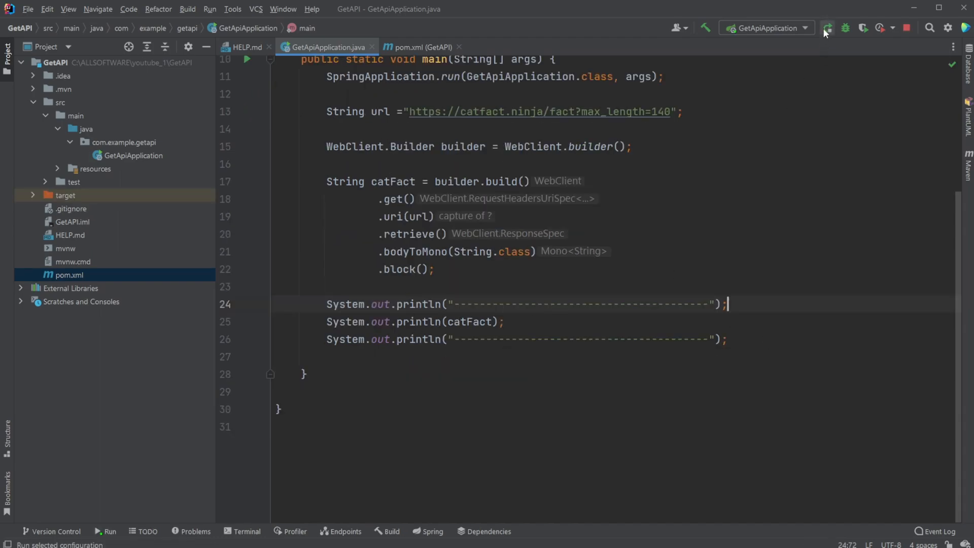
{"action": "left_click", "coordinate": [828, 28]}
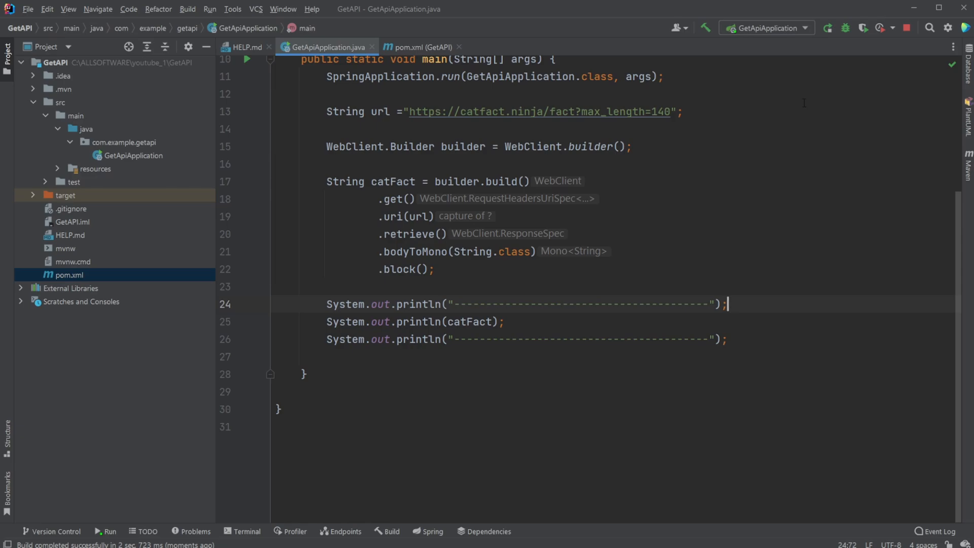
{"action": "left_click", "coordinate": [828, 27]}
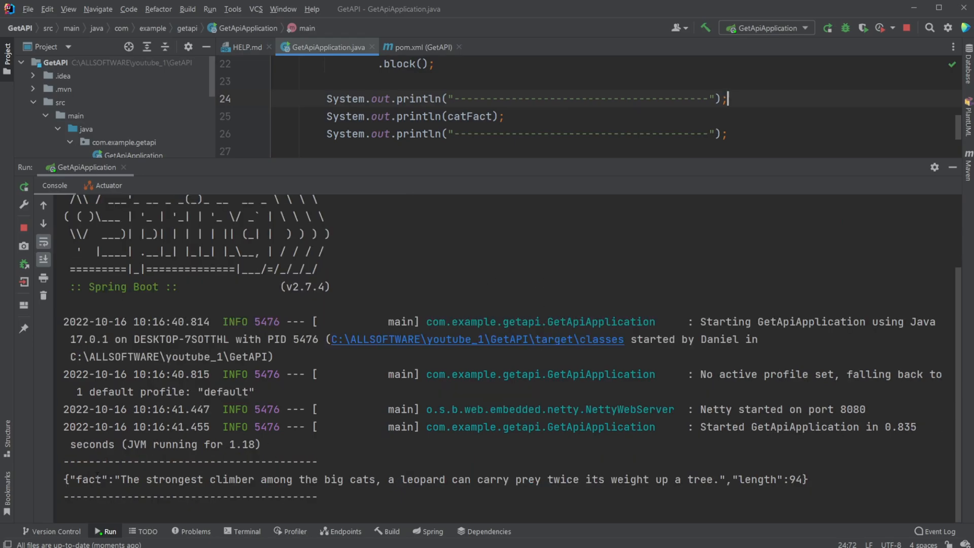
{"action": "left_click_drag", "start_coordinate": [121, 479], "coordinate": [267, 479]}
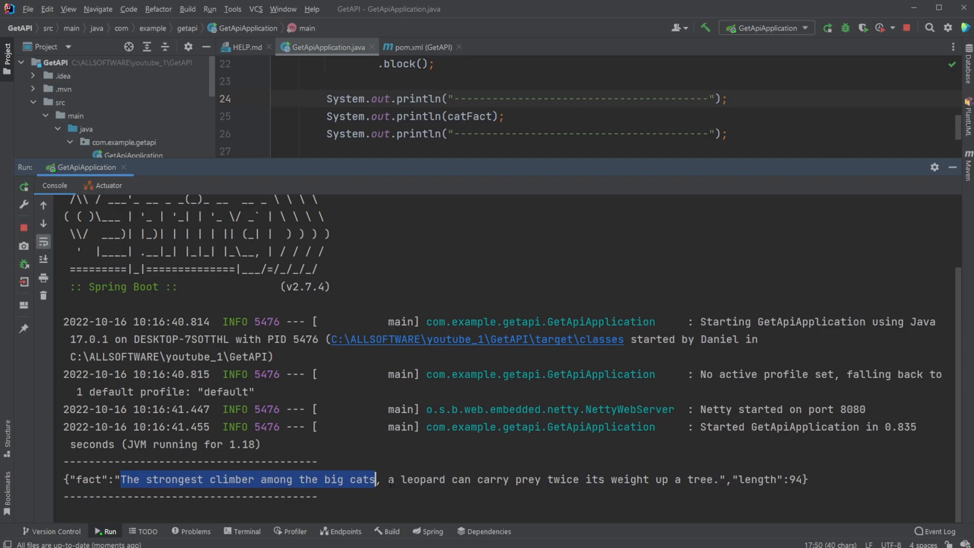
{"action": "left_click_drag", "start_coordinate": [387, 479], "coordinate": [610, 479]}
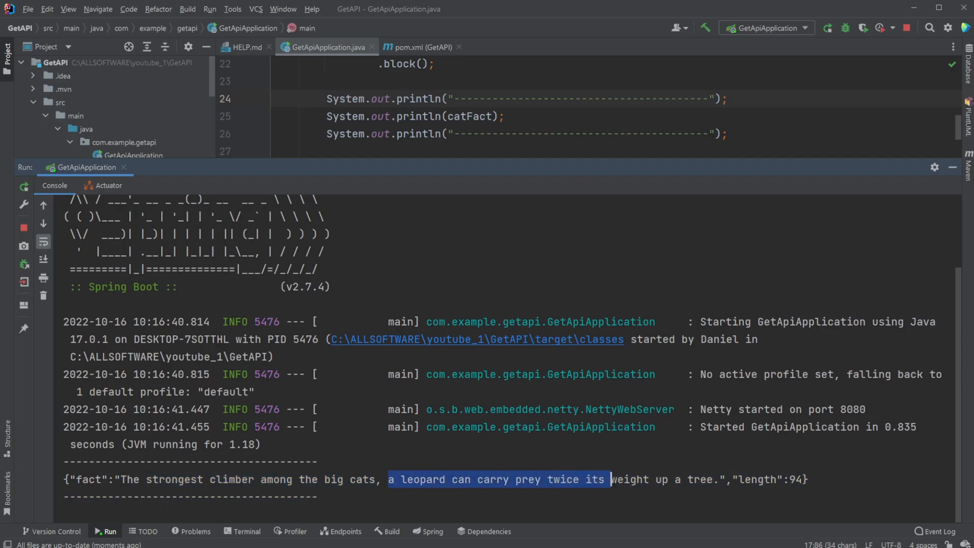
{"action": "left_click_drag", "start_coordinate": [609, 479], "coordinate": [712, 479]}
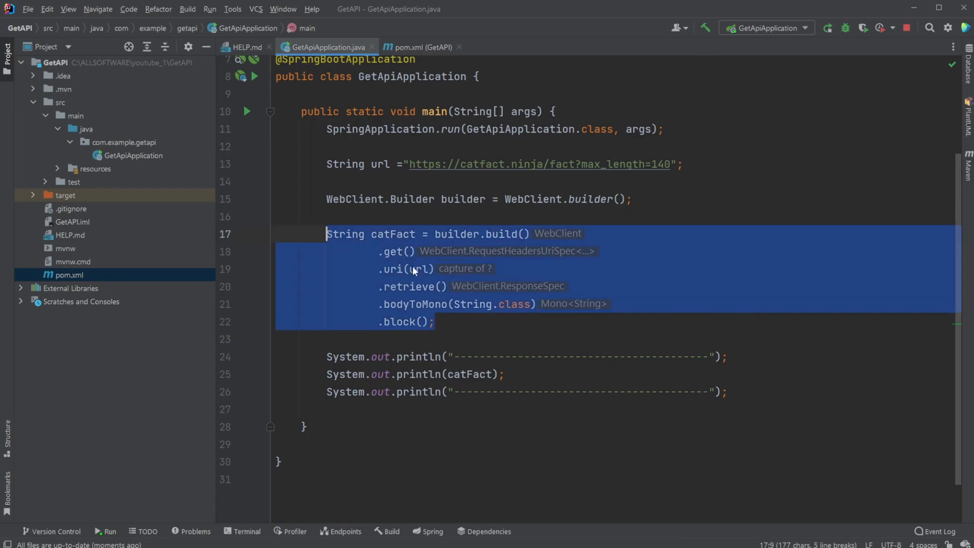
{"action": "left_click", "coordinate": [347, 243]}
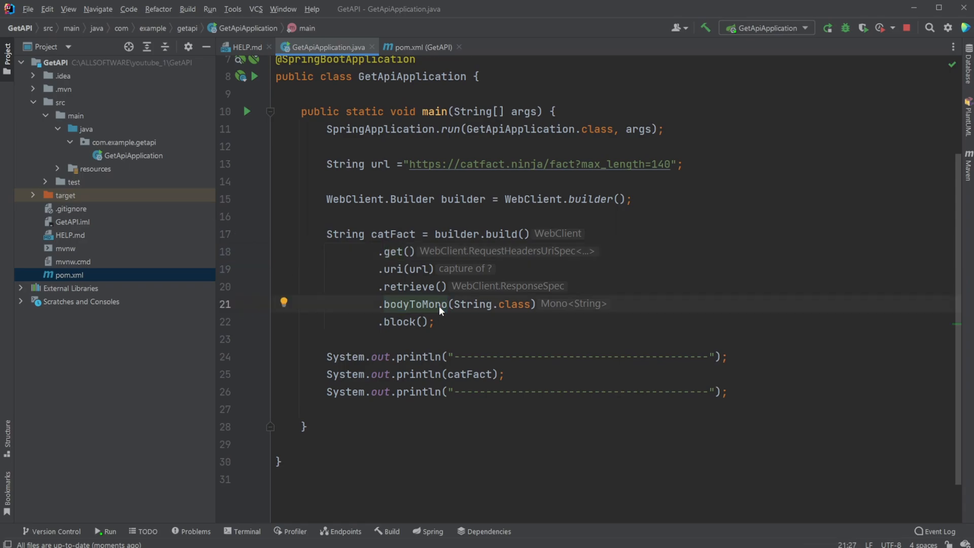
{"action": "double_click", "coordinate": [415, 304]}
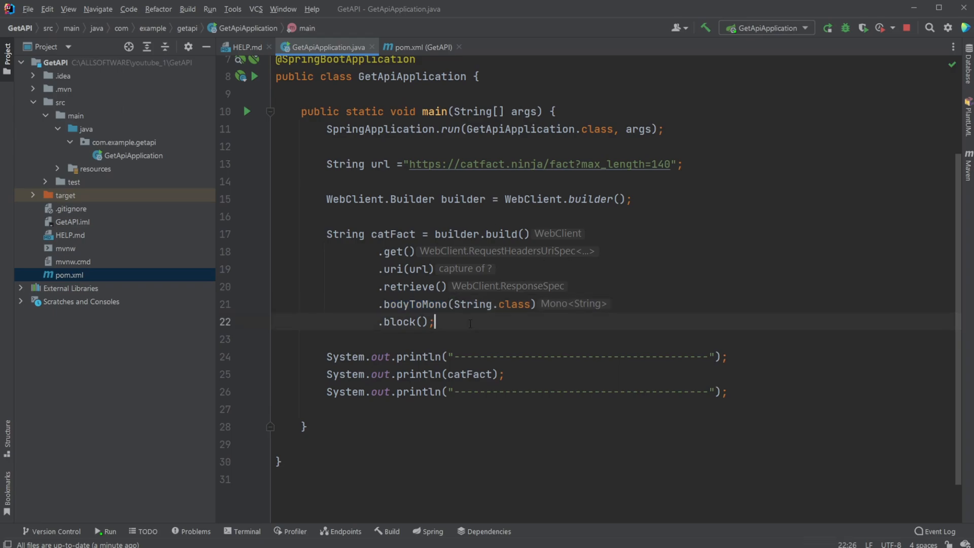
{"action": "double_click", "coordinate": [345, 235]}
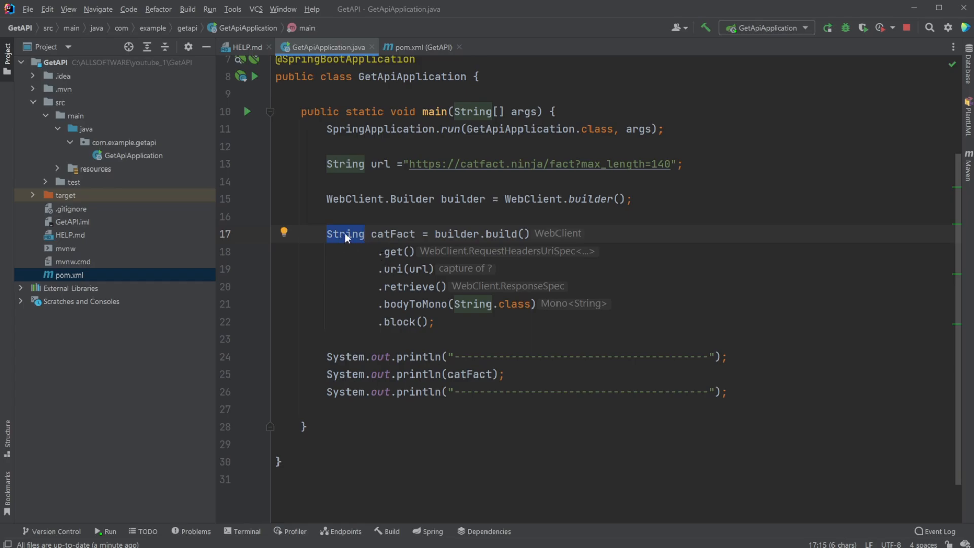
- Create a CatFact class in com.example.getapi with String fact and int length fields
{"action": "right_click", "coordinate": [121, 141]}
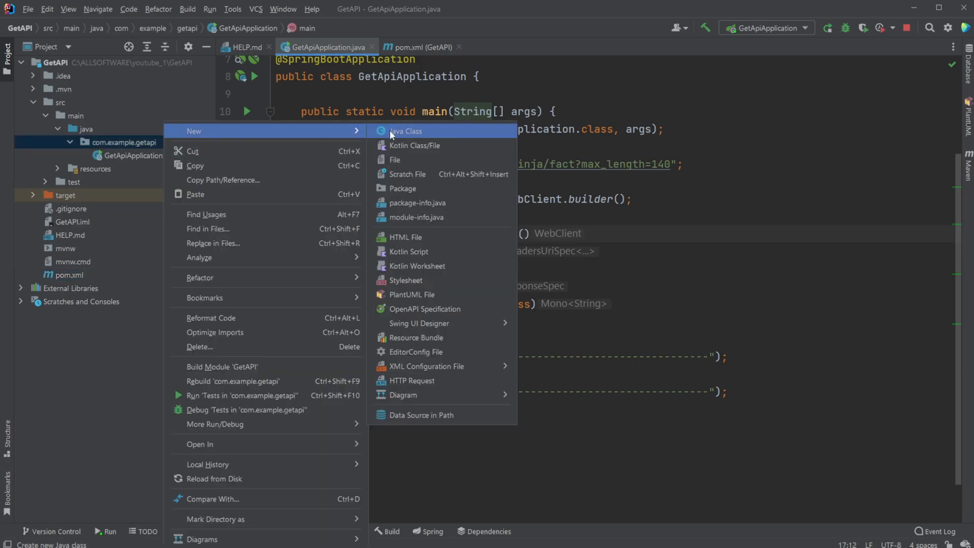
{"action": "left_click", "coordinate": [406, 130]}
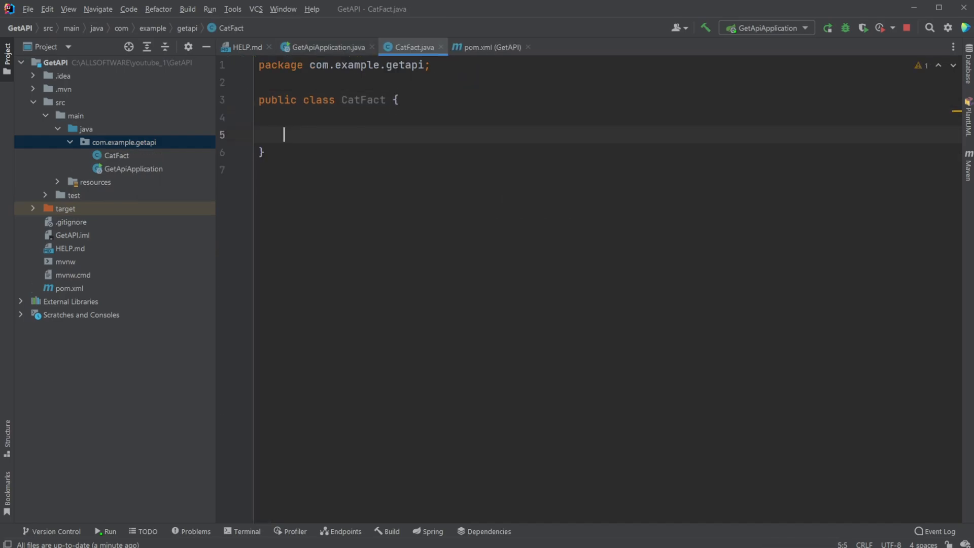
{"action": "type", "text": "String"}
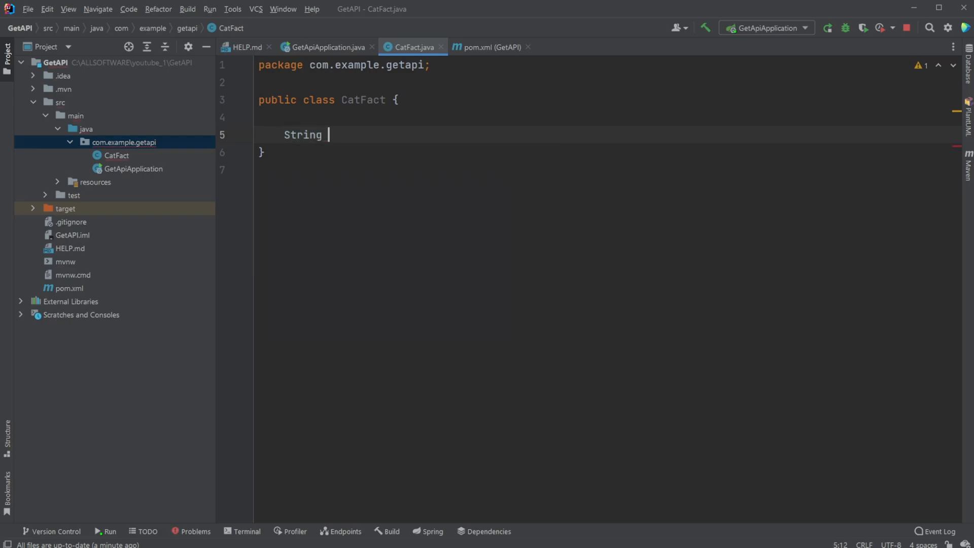
{"action": "type", "text": "fact;"}
{"action": "type", "text": "int"}
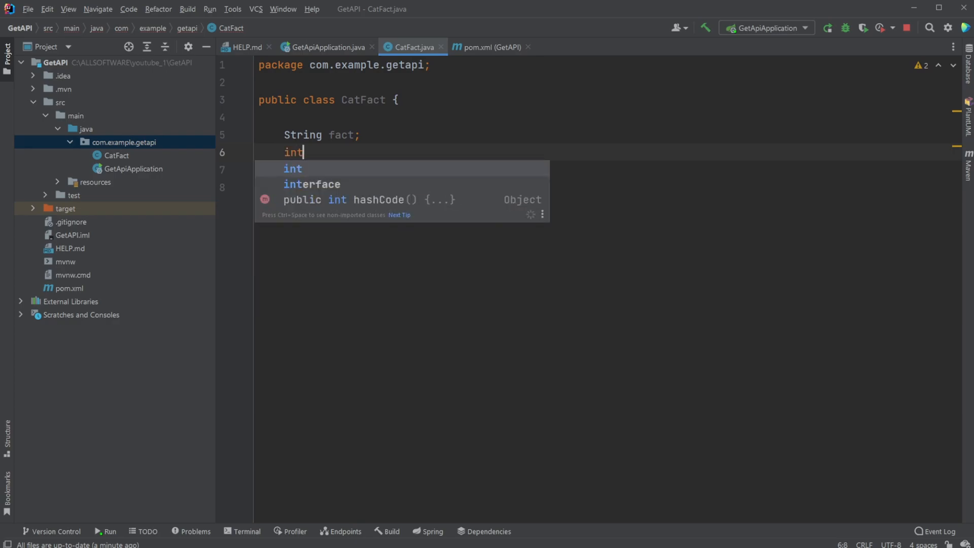
{"action": "type", "text": "length;"}
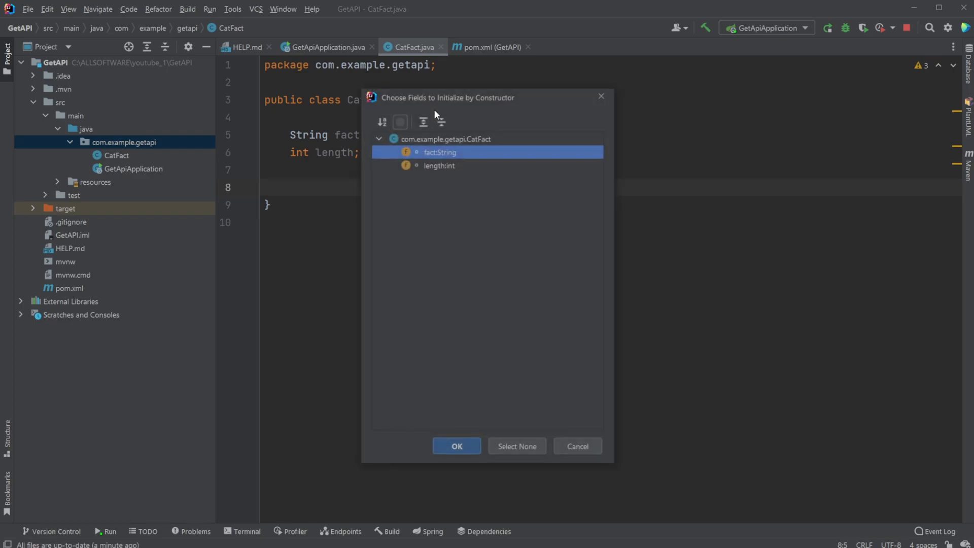
- Generate an empty CatFact constructor plus getters and setters for fact and length
{"action": "left_click", "coordinate": [457, 445]}
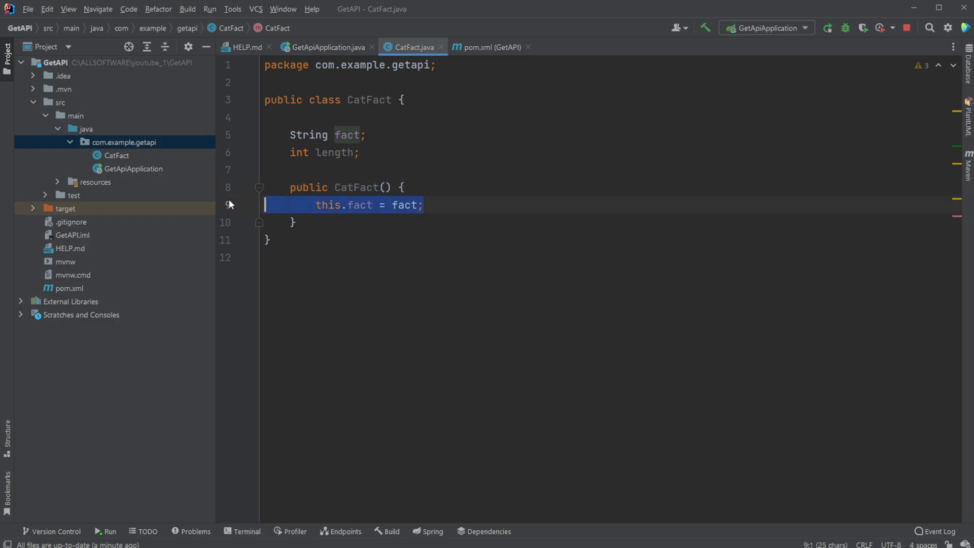
{"action": "key", "text": "Delete"}
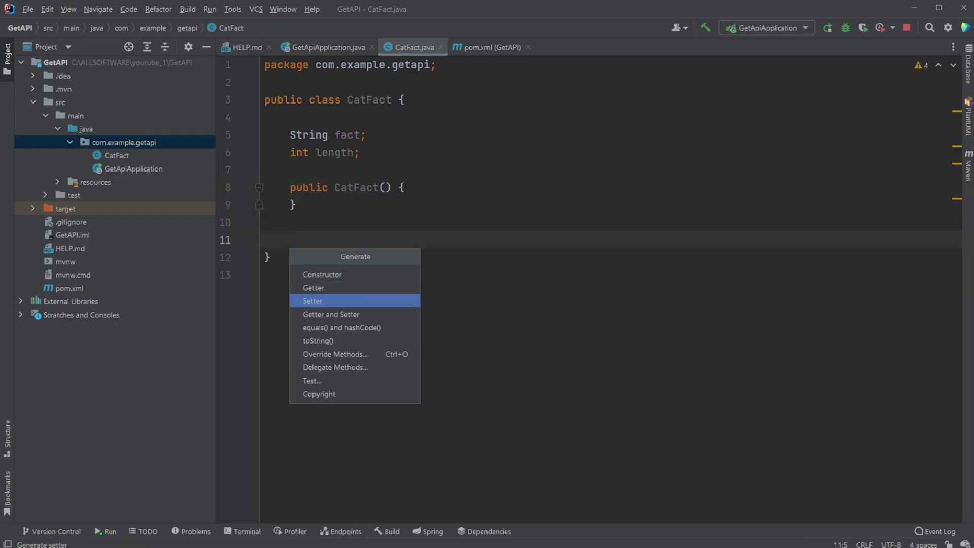
{"action": "left_click", "coordinate": [312, 301]}
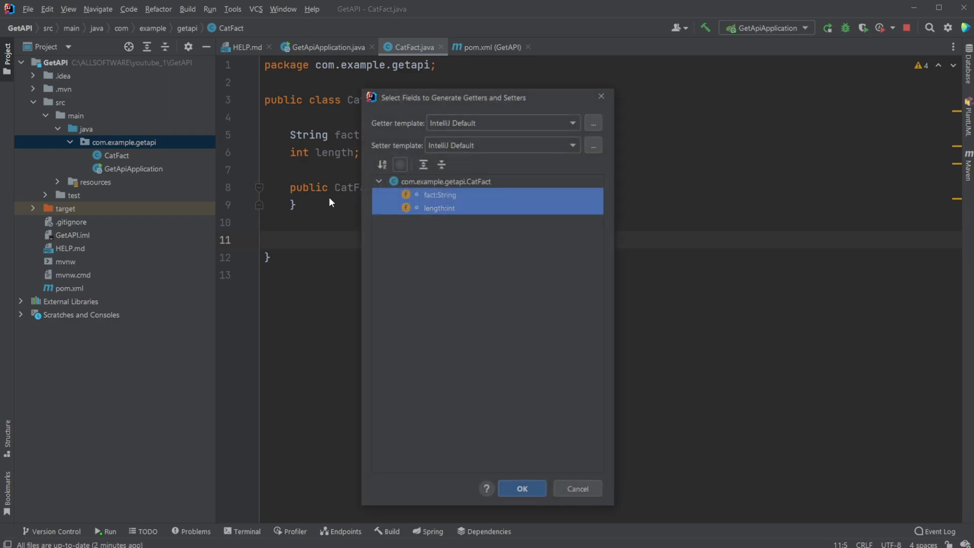
{"action": "left_click", "coordinate": [521, 488]}
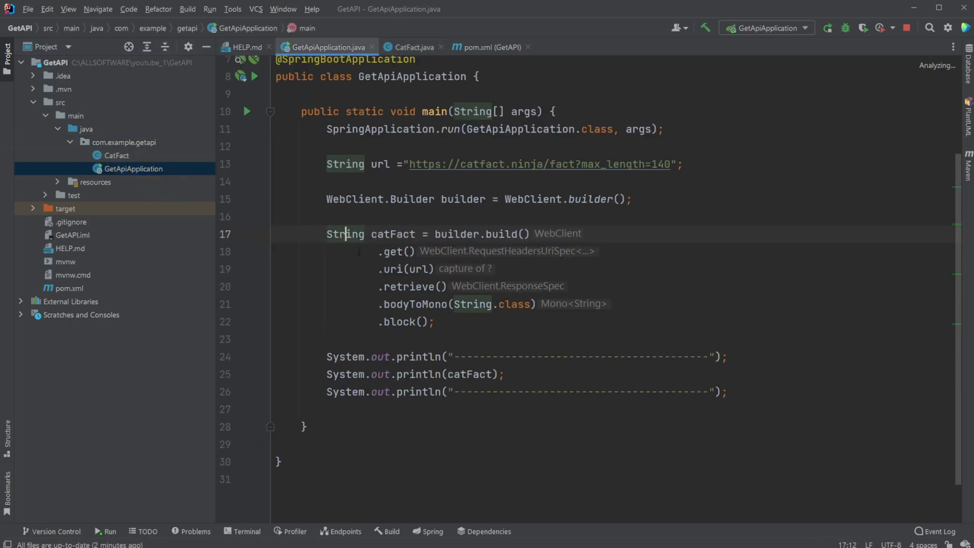
- Change catFact's type to CatFact and bodyToMono's argument to CatFact.class
{"action": "type", "text": "Ca"}
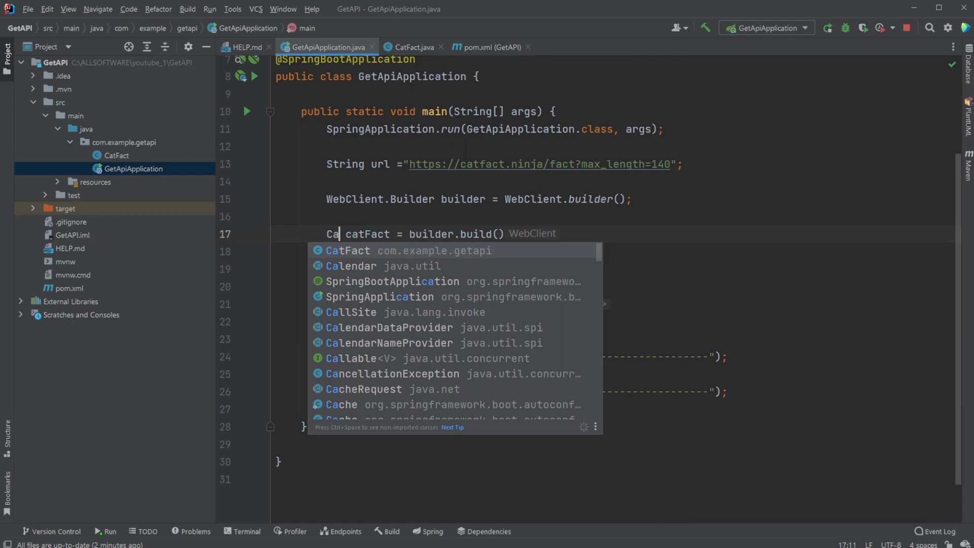
{"action": "left_click", "coordinate": [347, 251]}
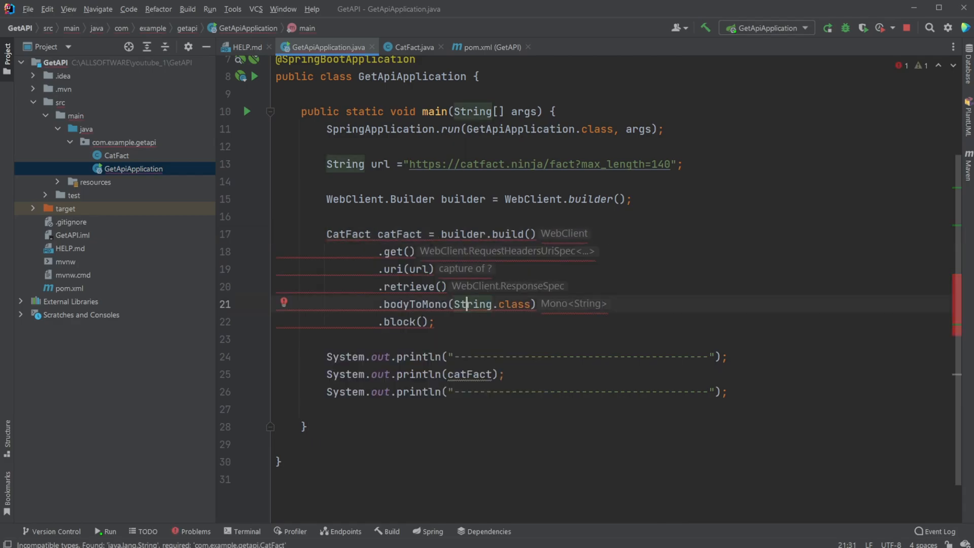
{"action": "double_click", "coordinate": [473, 304]}
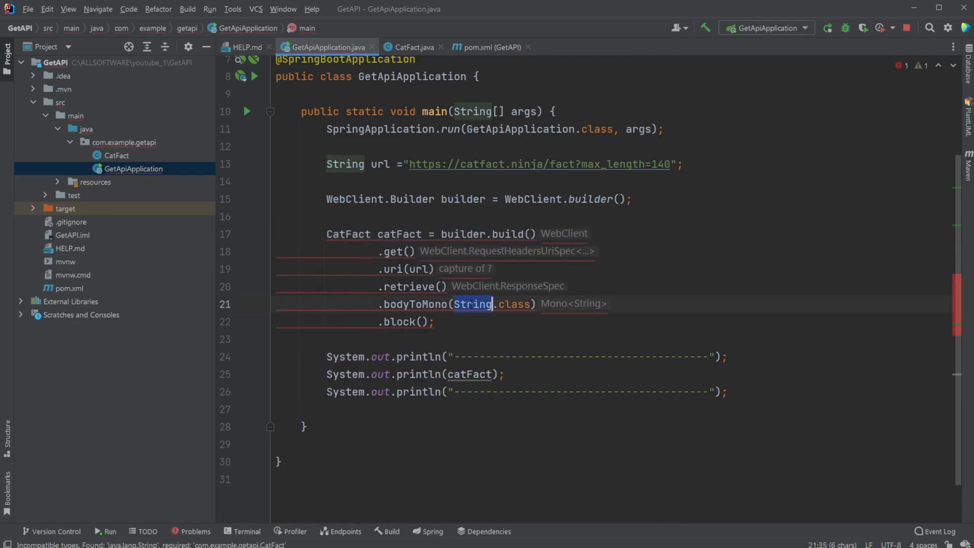
{"action": "type", "text": "CatFact"}
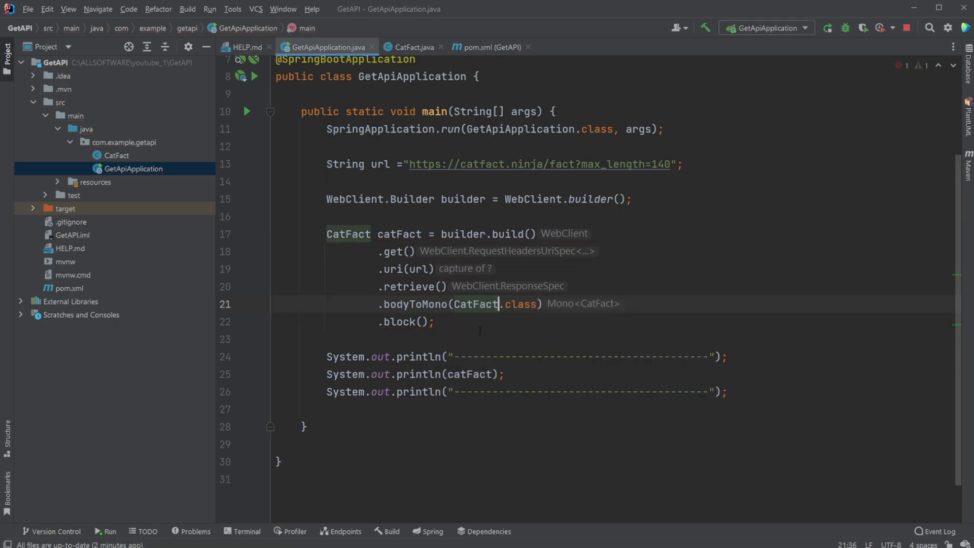
{"action": "double_click", "coordinate": [469, 374]}
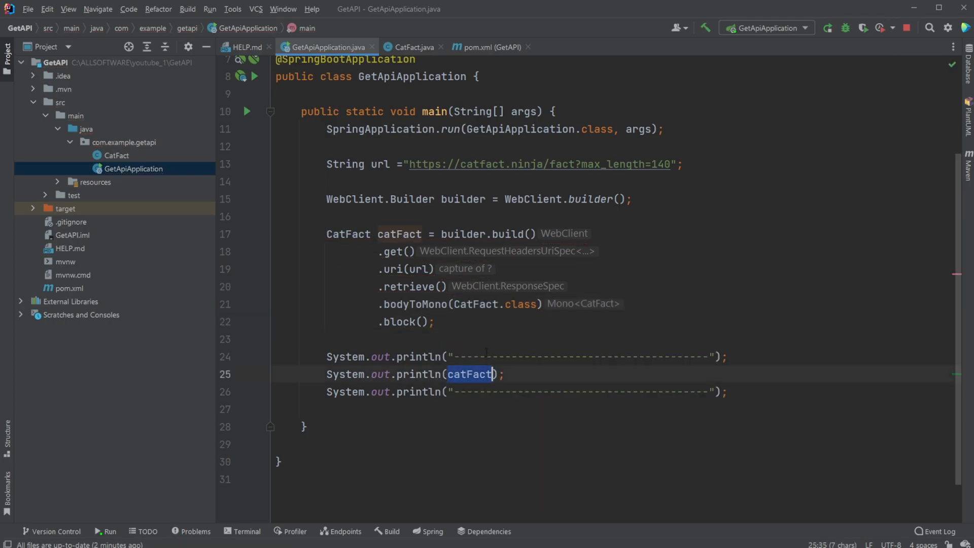
{"action": "left_click", "coordinate": [412, 47]}
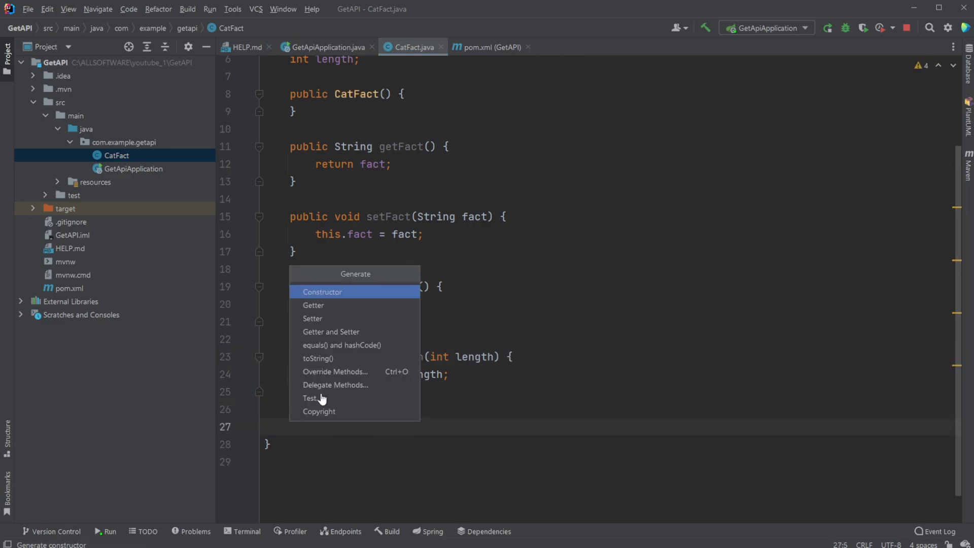
{"action": "mouse_move", "coordinate": [341, 345]}
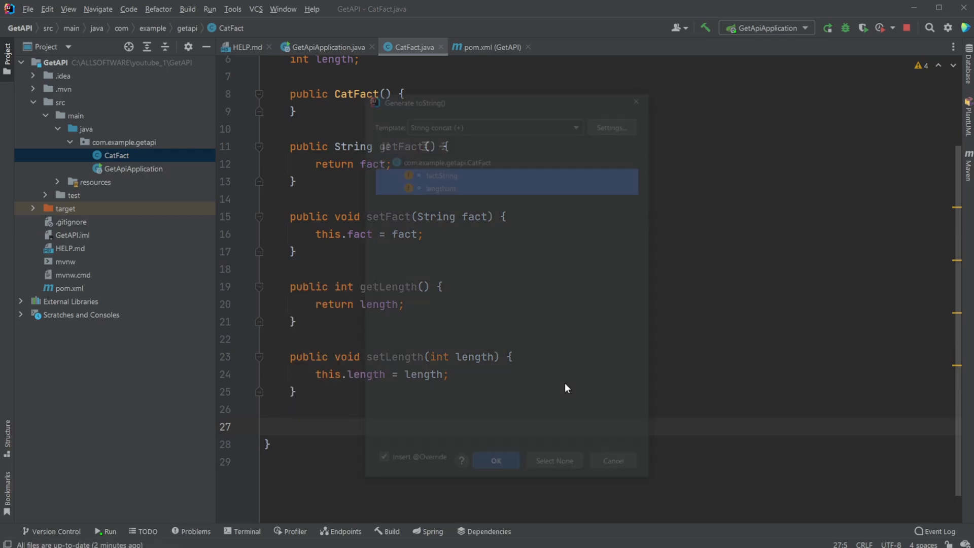
- Generate CatFact's toString method covering both the fact and length fields
{"action": "left_click", "coordinate": [495, 460]}
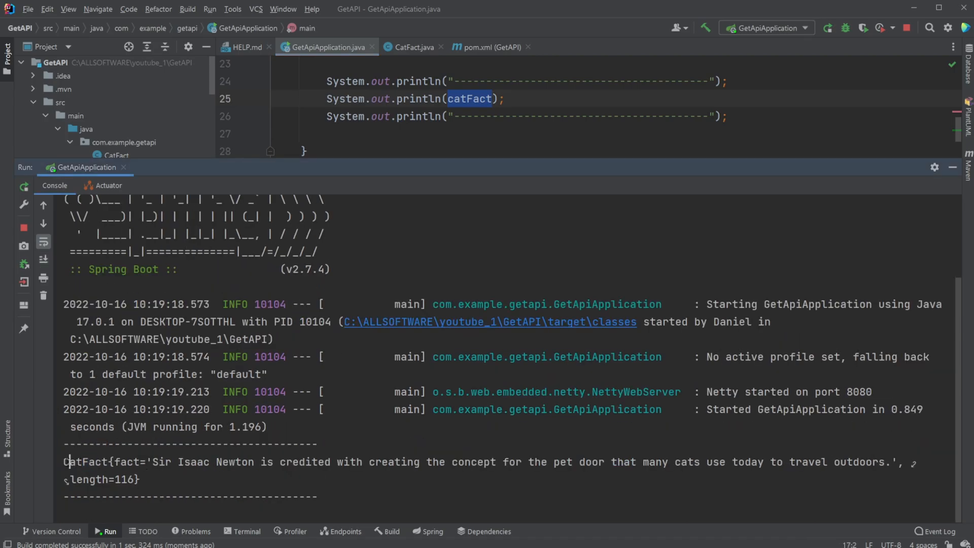
- Check the console output showing the printed CatFact with the fact and length 116
{"action": "double_click", "coordinate": [127, 462]}
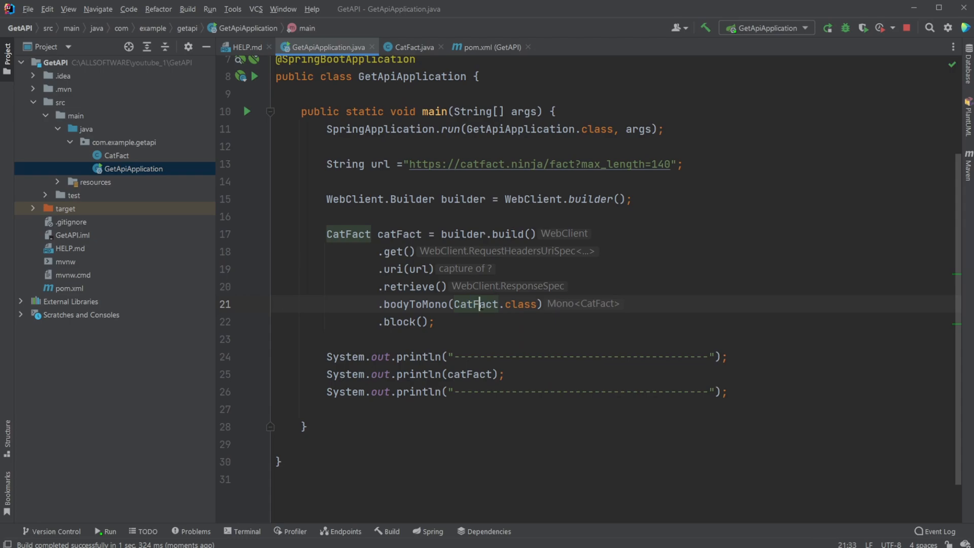
{"action": "double_click", "coordinate": [425, 304]}
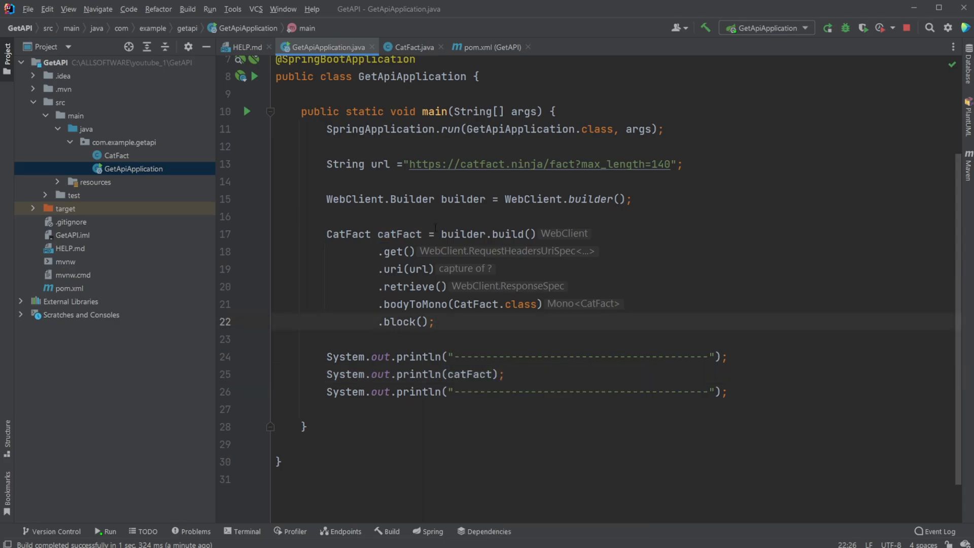
{"action": "double_click", "coordinate": [352, 199]}
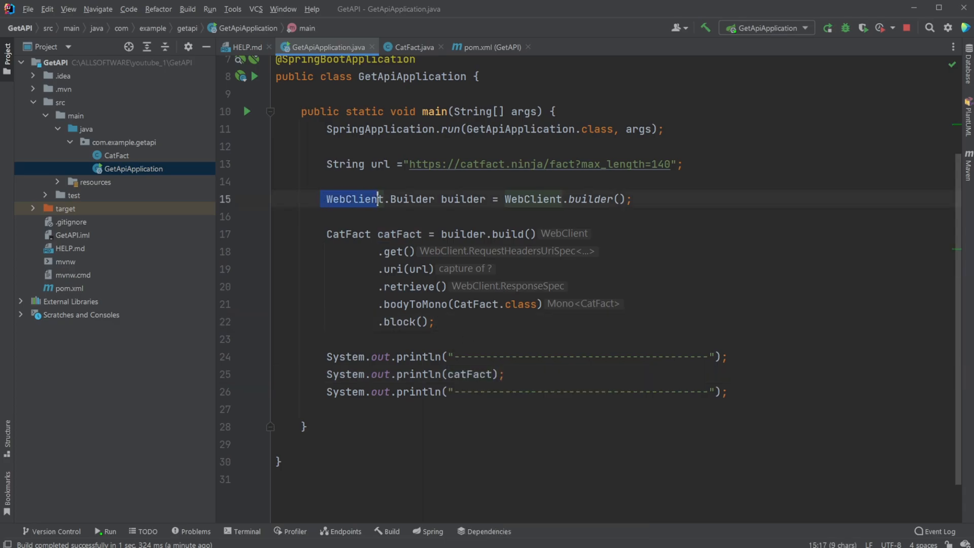
{"action": "left_click_drag", "start_coordinate": [327, 233], "coordinate": [435, 322]}
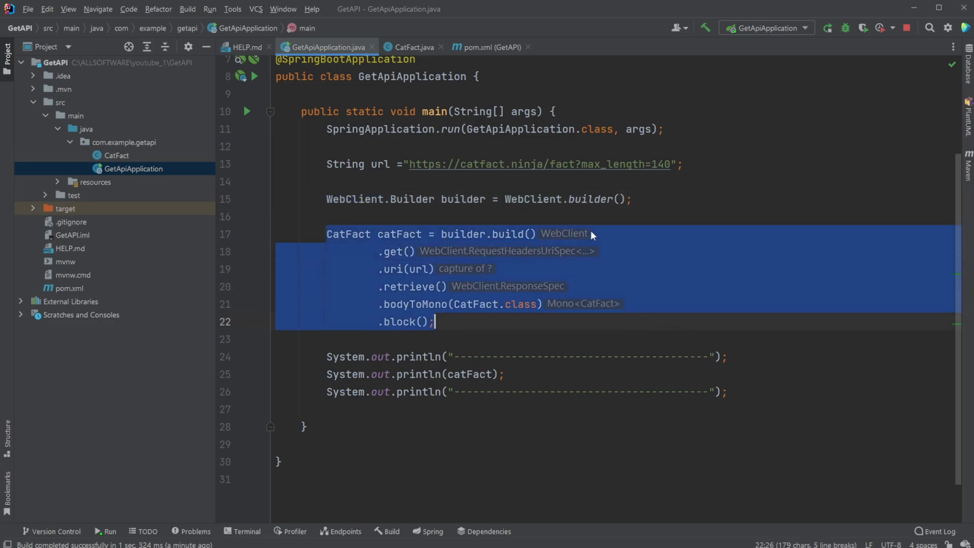
{"action": "scroll", "scroll_direction": "down", "scroll_amount": 3}
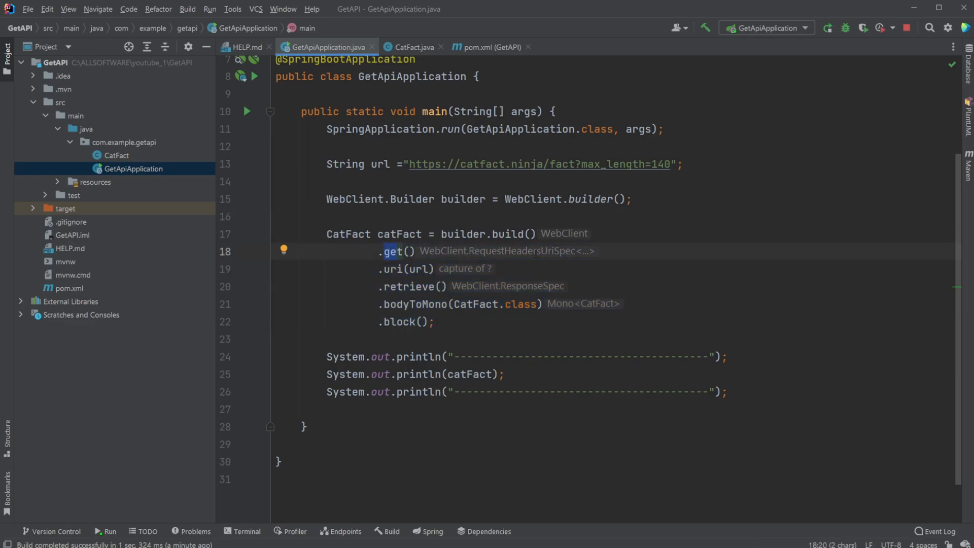
{"action": "mouse_move", "coordinate": [514, 233]}
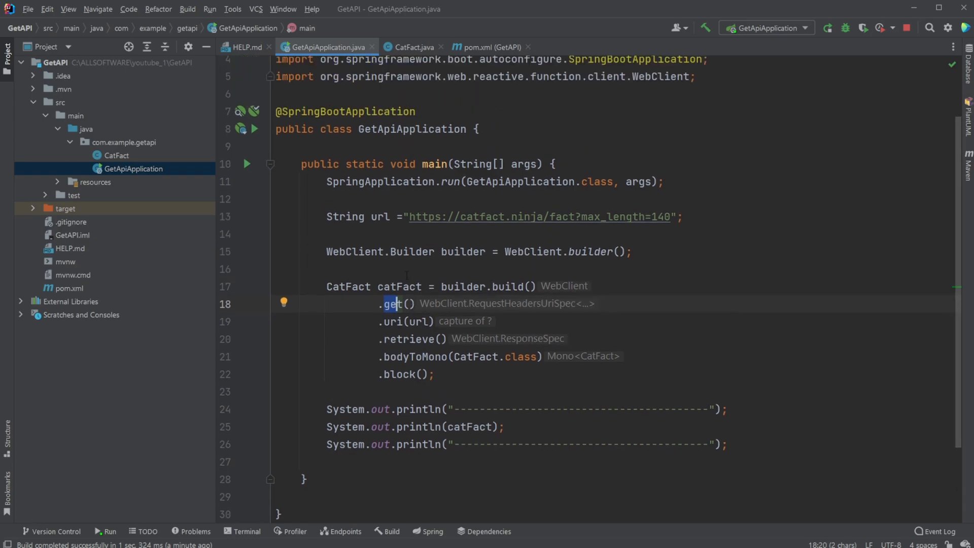
{"action": "scroll", "scroll_direction": "down", "scroll_amount": 3}
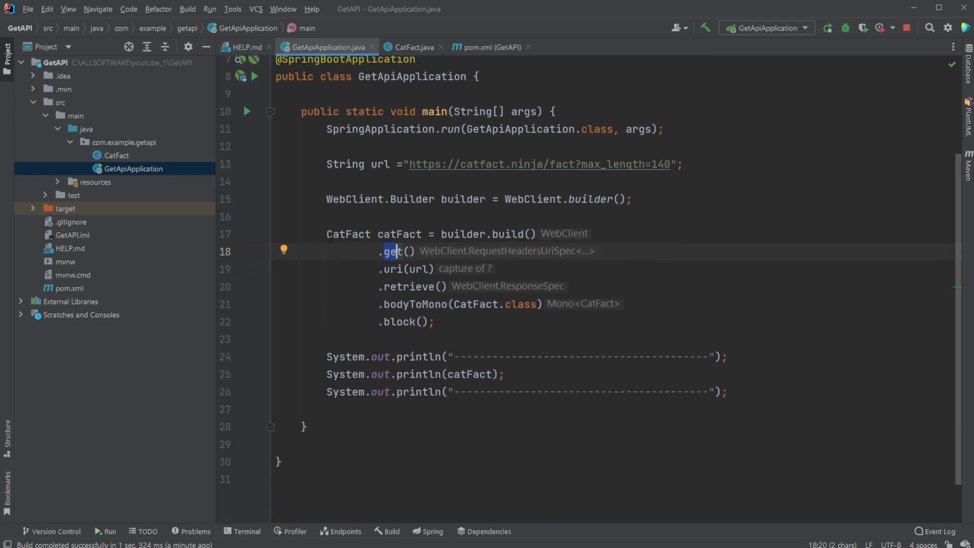